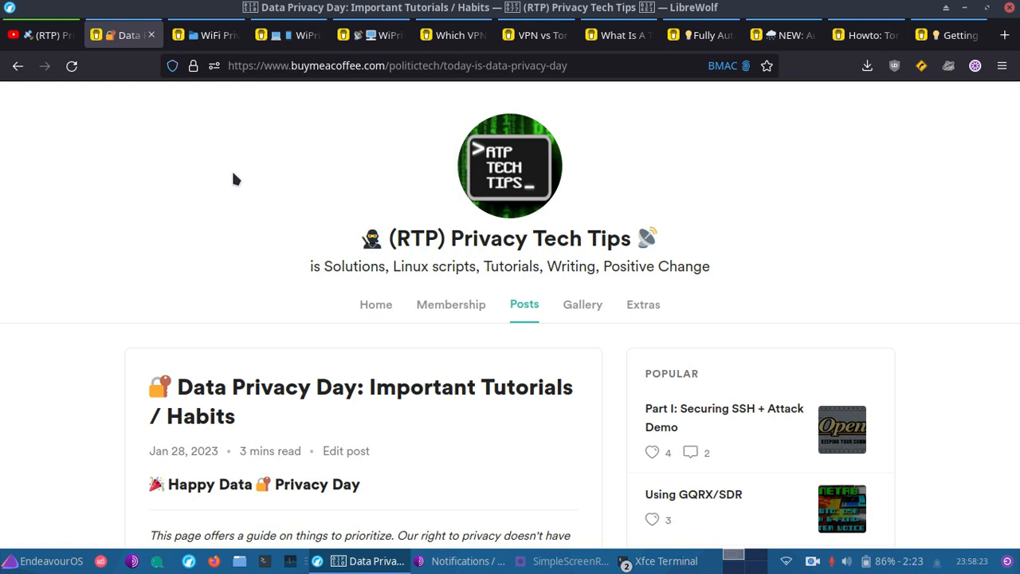
mouse_move(158, 219)
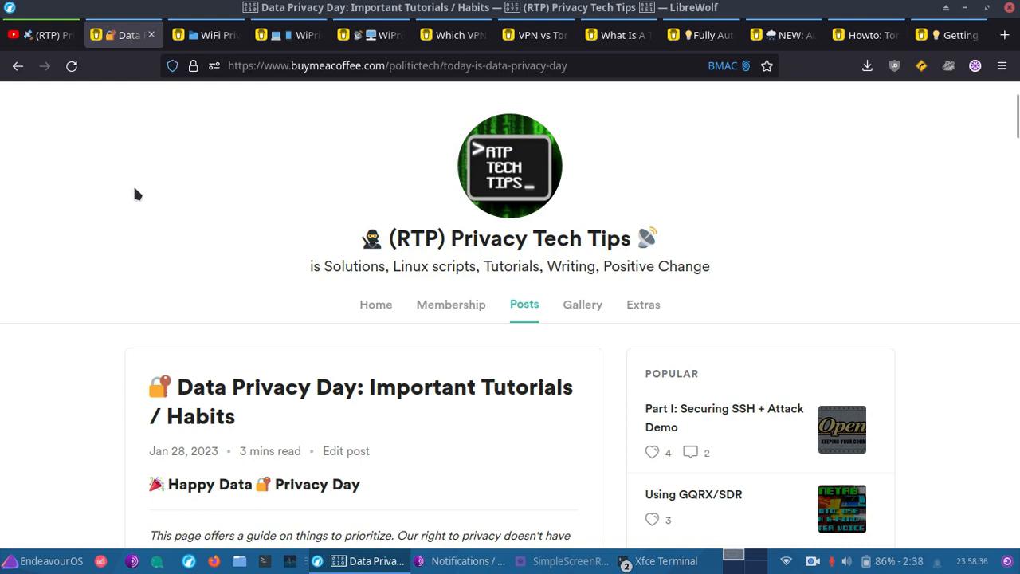
mouse_move(98, 212)
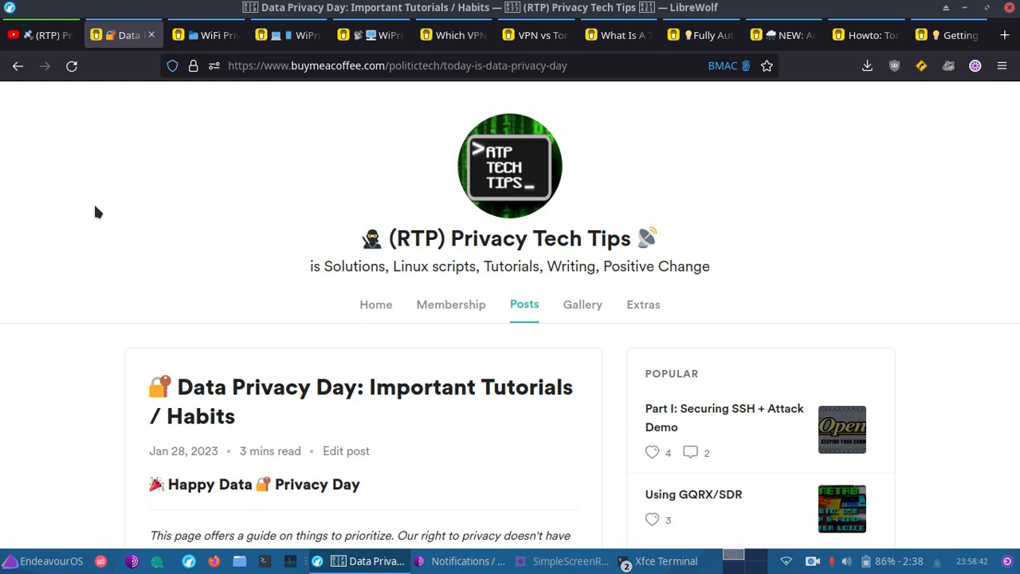
Scroll down the post to the embedded Mastodon SIMPLE STEPS screenshot (Bluetooth, Tor)
scroll("down", 3)
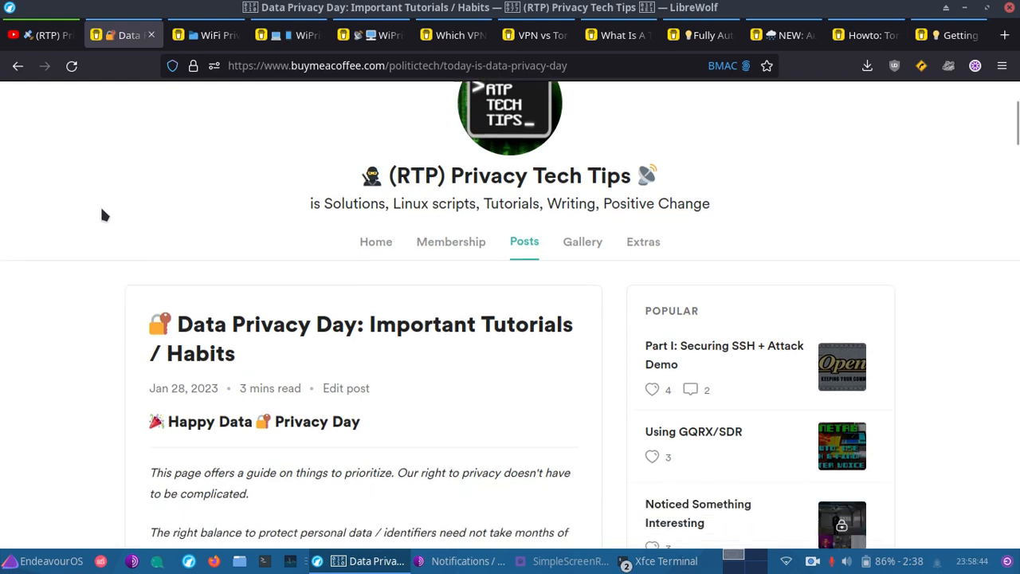
scroll("down", 3)
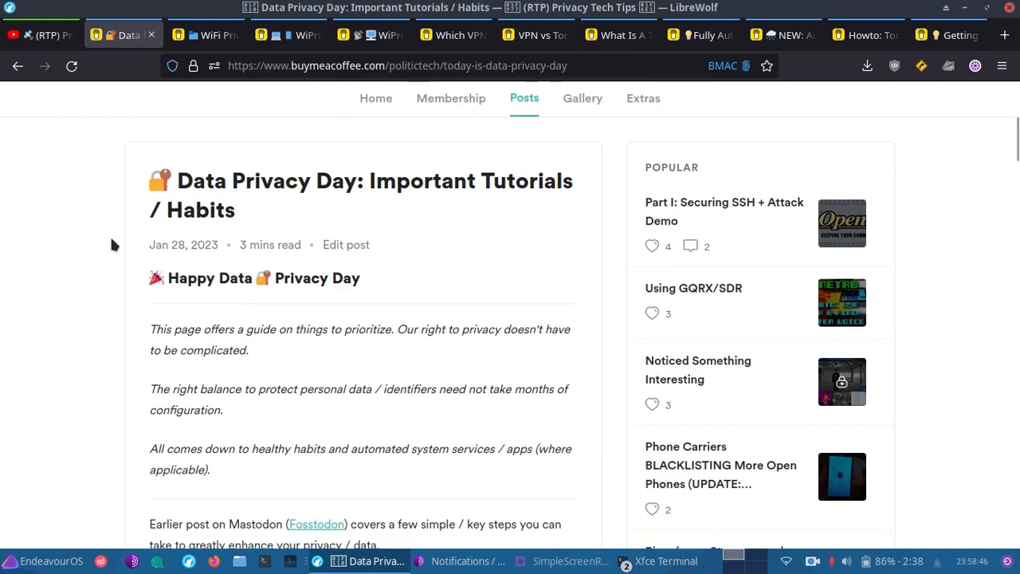
scroll("down", 3)
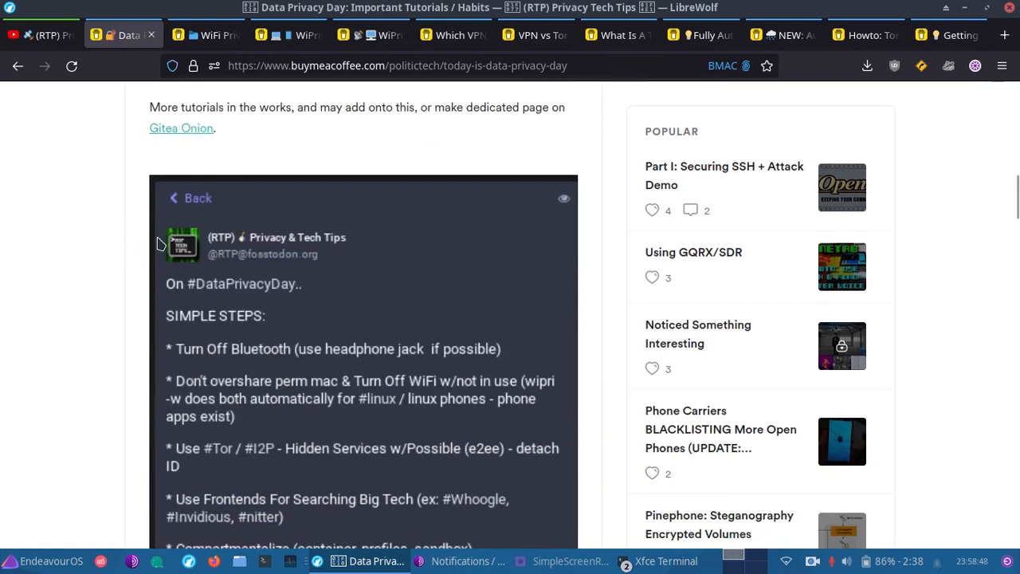
mouse_move(4, 186)
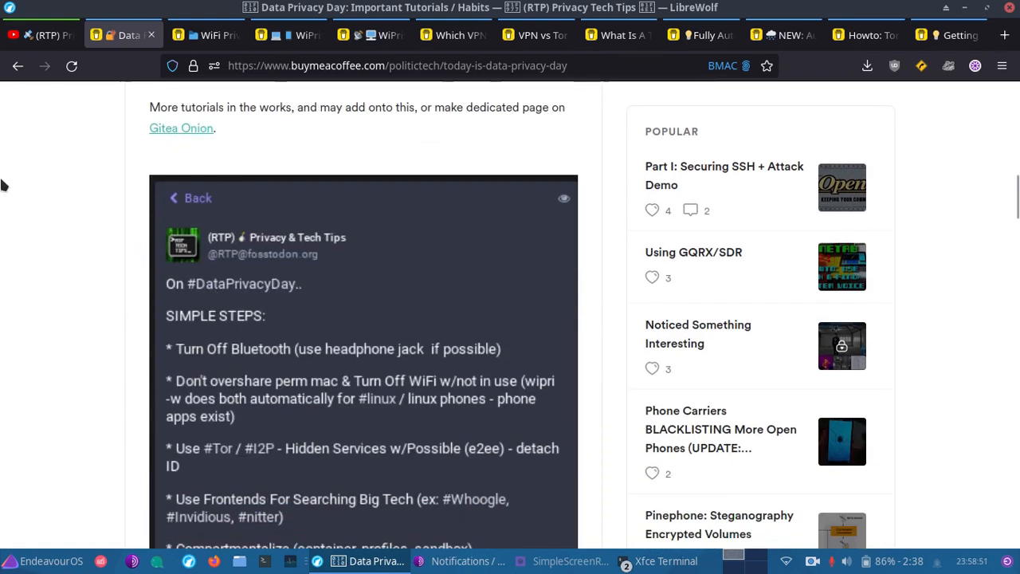
mouse_move(52, 278)
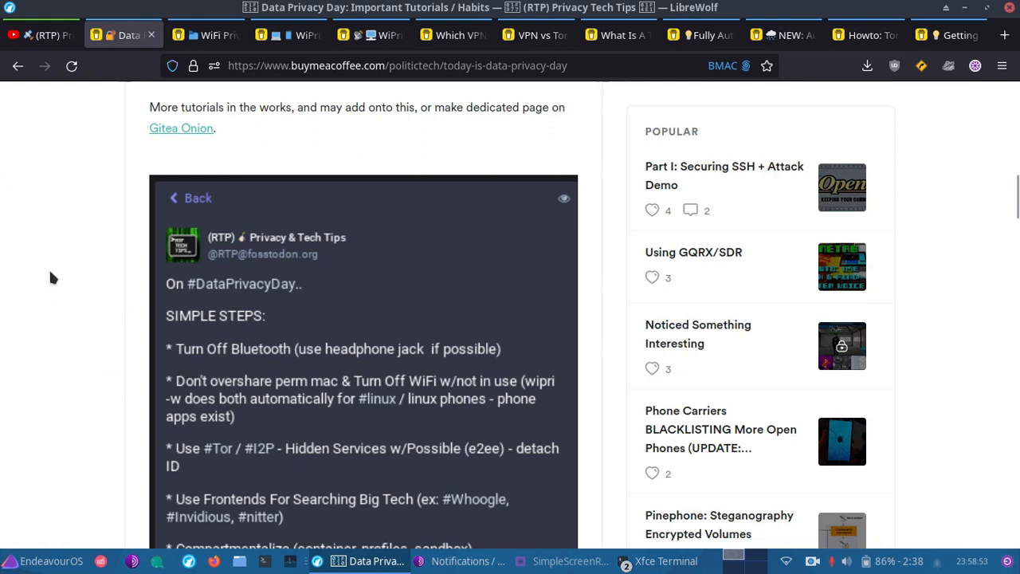
scroll("down", 3)
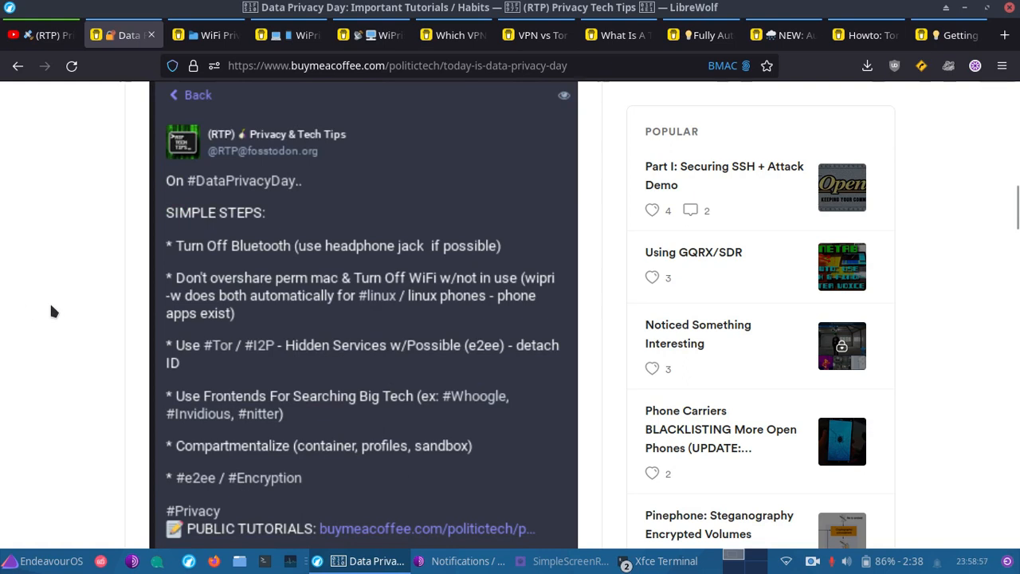
mouse_move(334, 261)
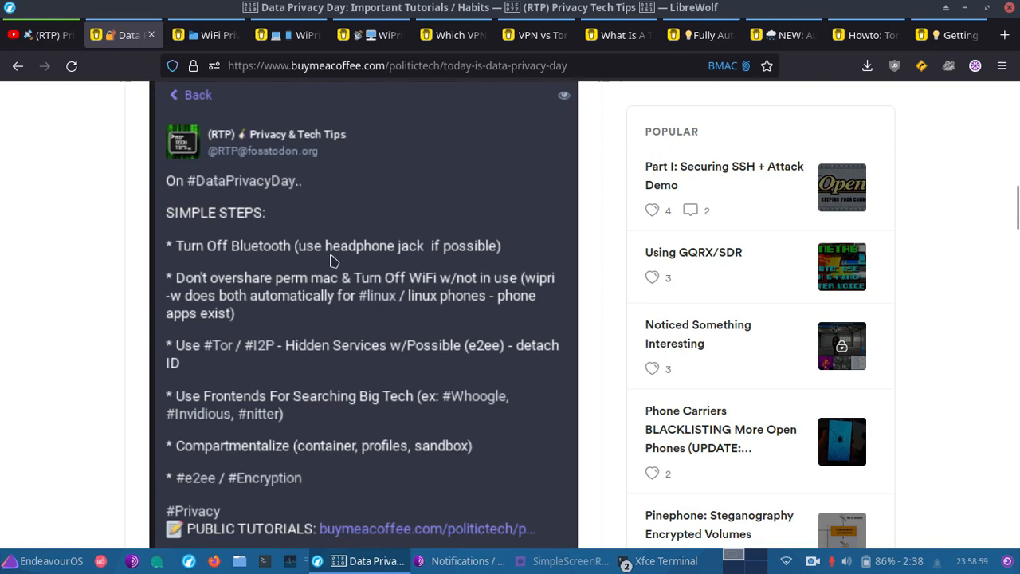
scroll("down", 3)
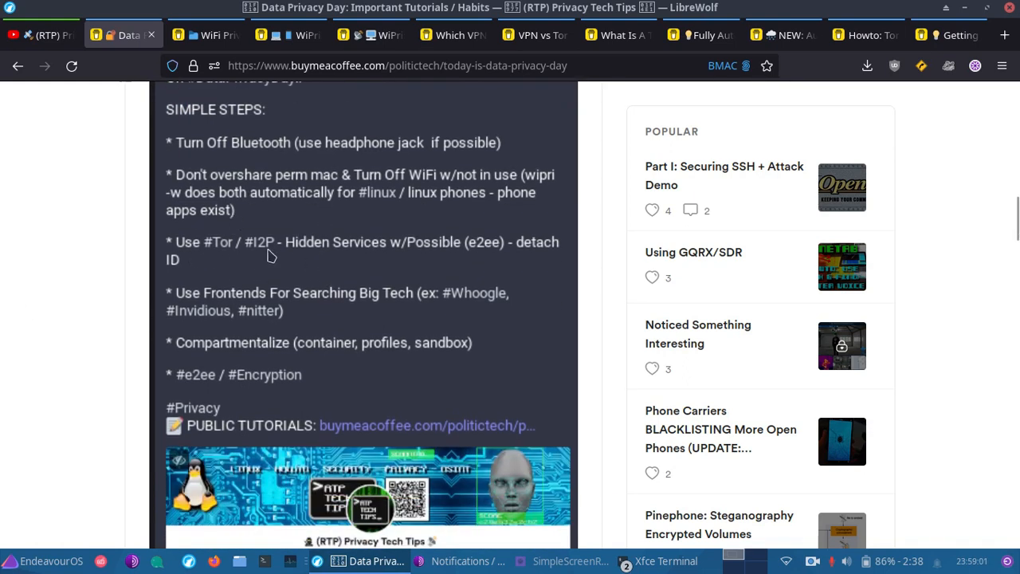
mouse_move(424, 254)
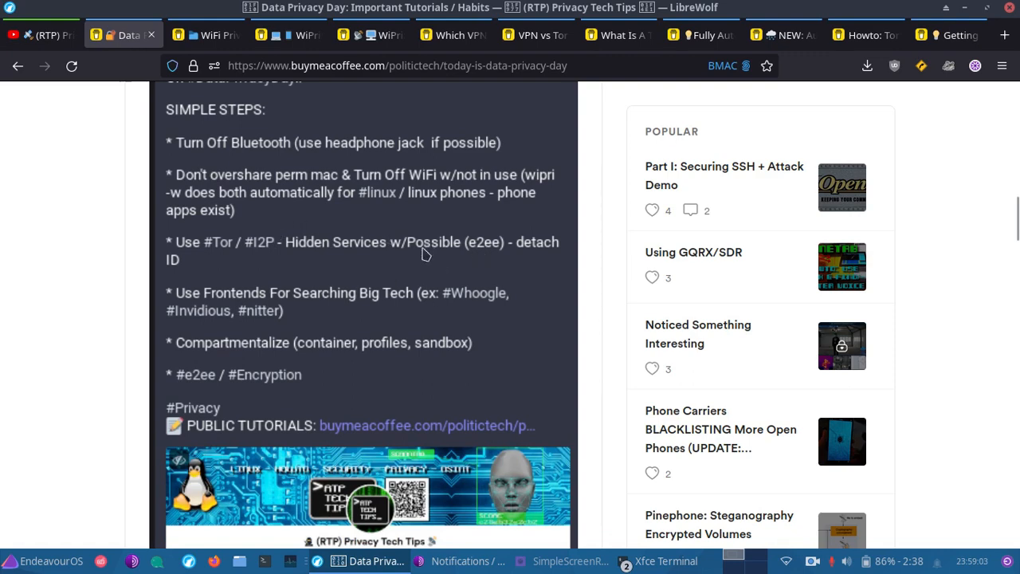
mouse_move(396, 255)
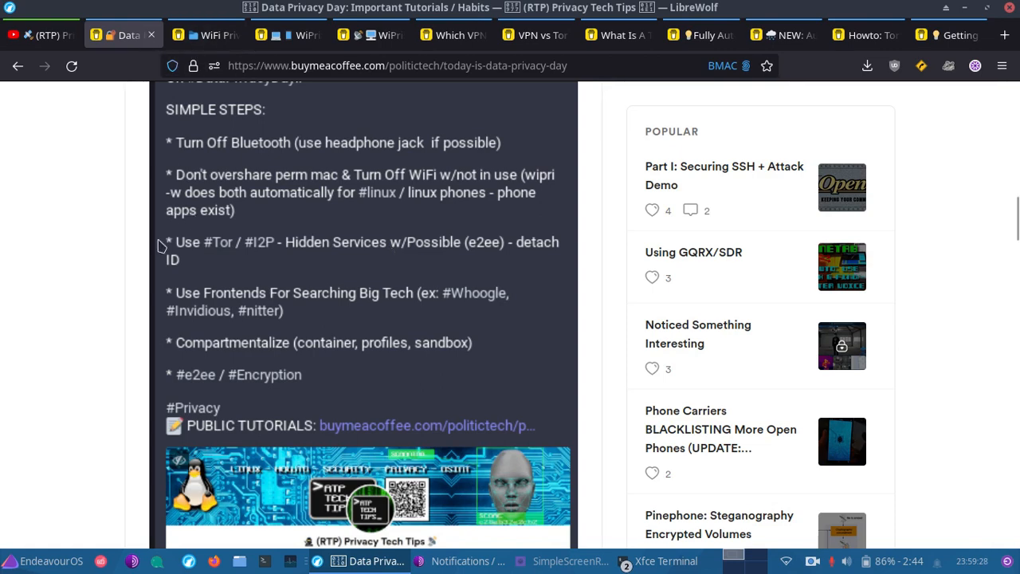
mouse_move(108, 278)
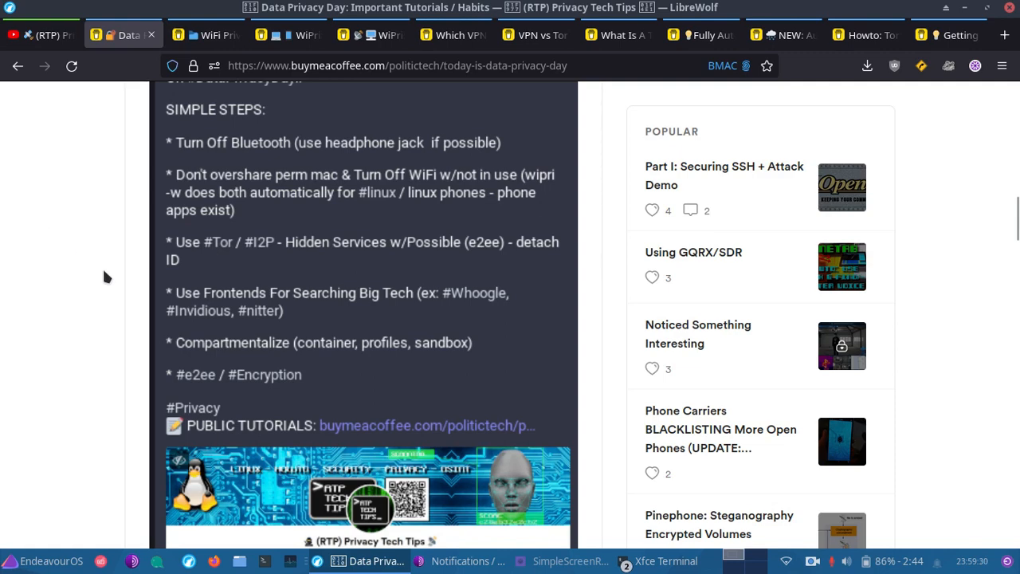
mouse_move(52, 238)
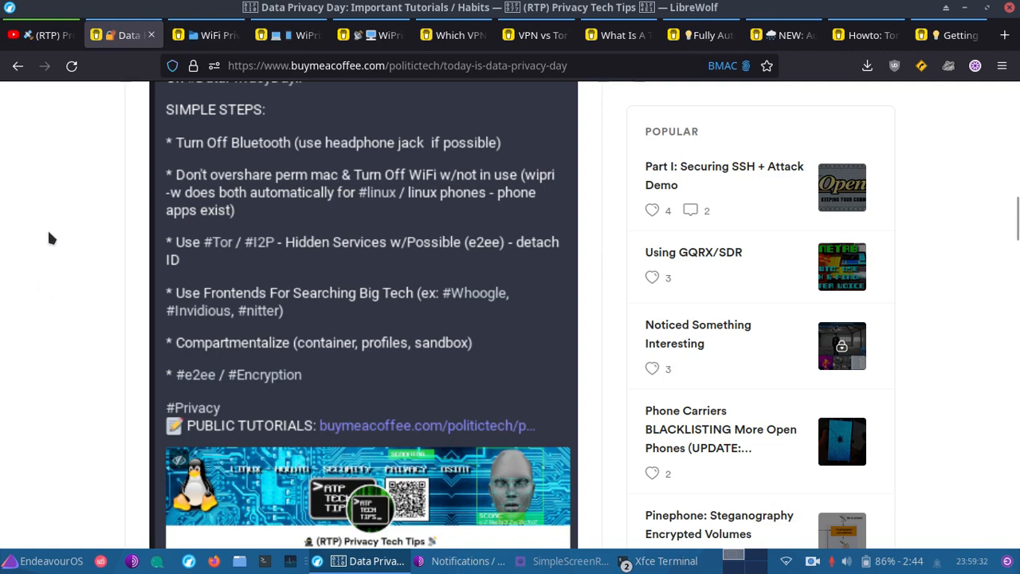
mouse_move(157, 272)
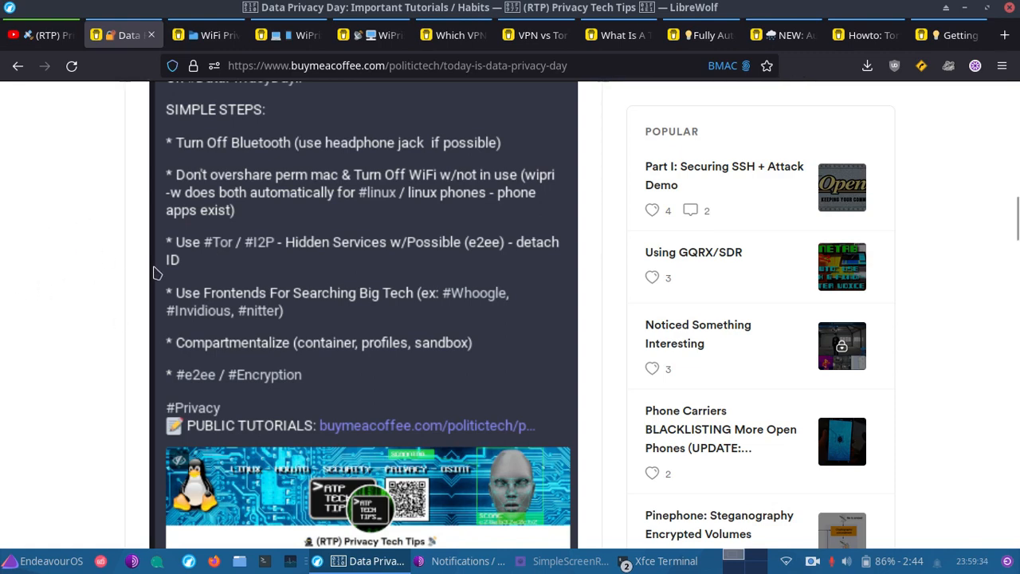
mouse_move(70, 233)
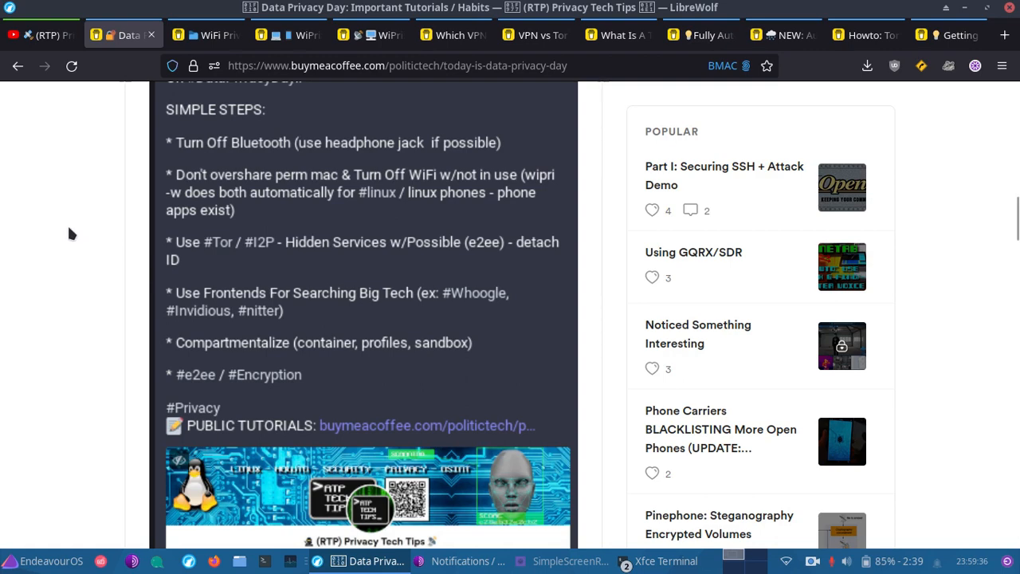
mouse_move(90, 270)
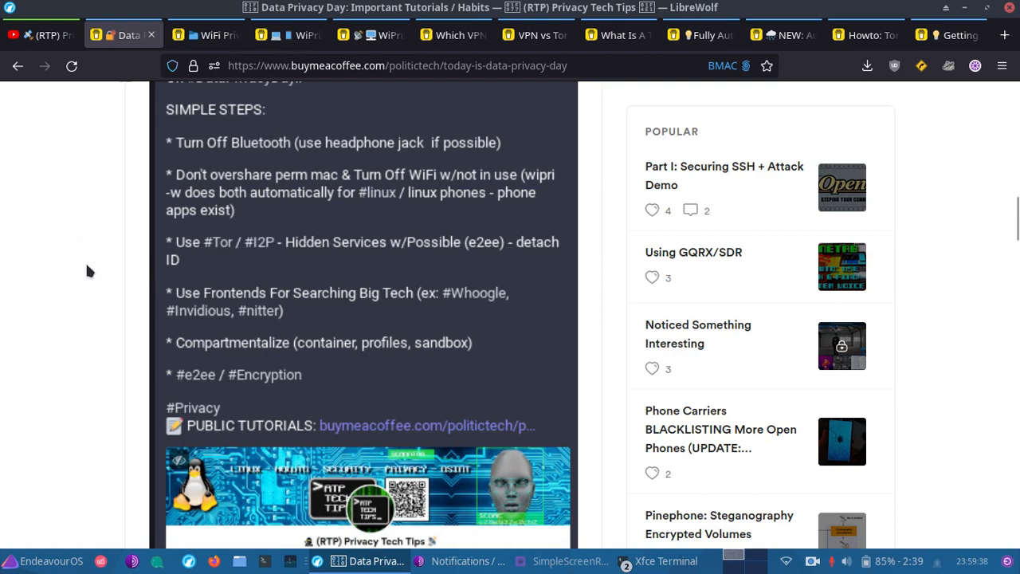
mouse_move(344, 310)
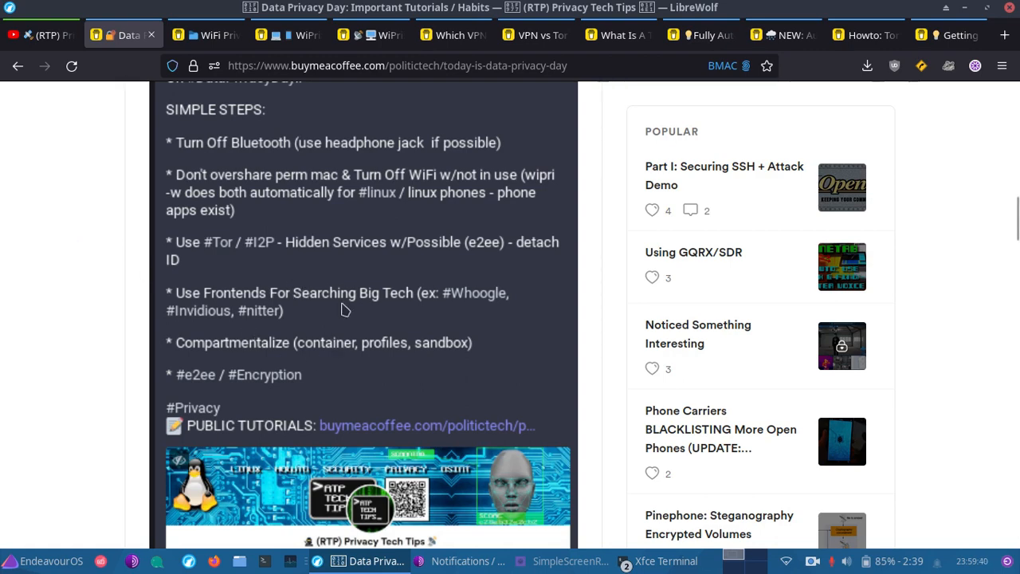
mouse_move(314, 328)
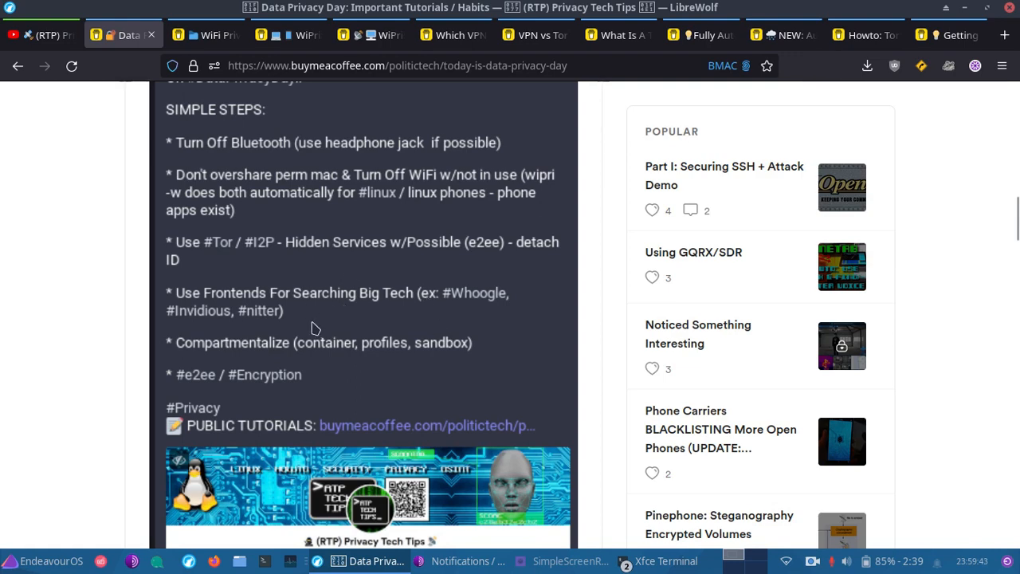
mouse_move(321, 264)
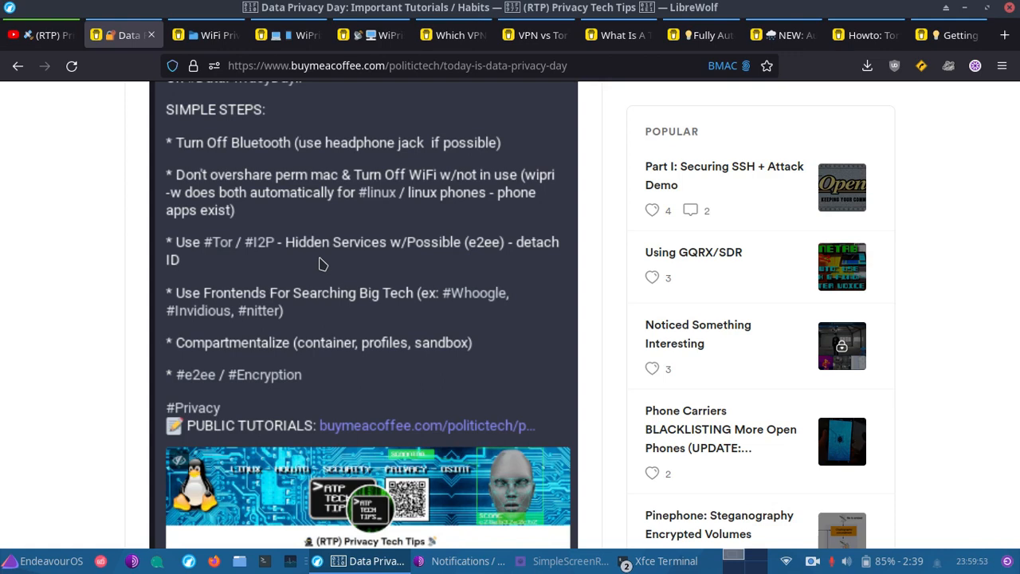
mouse_move(239, 356)
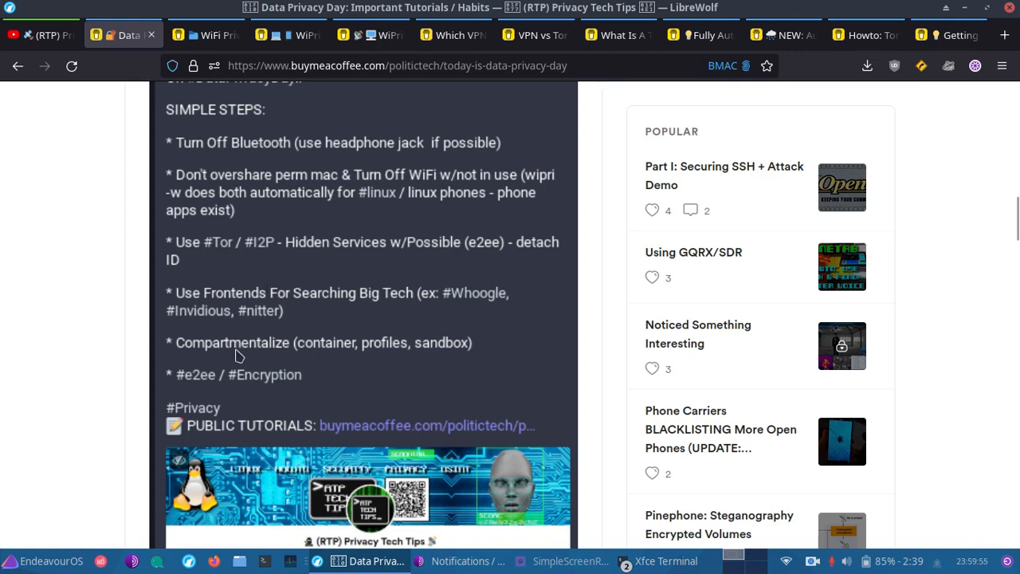
mouse_move(181, 312)
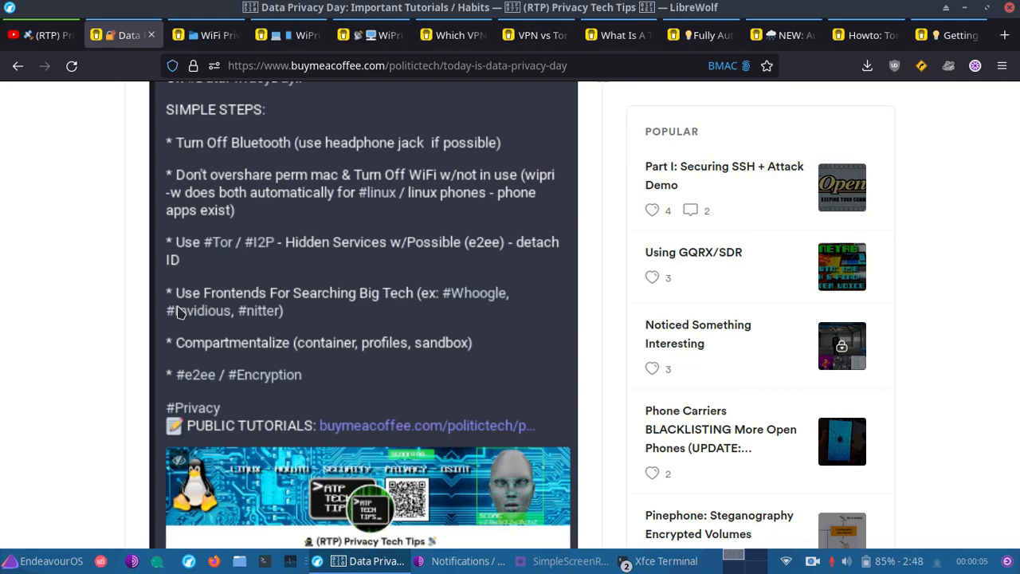
Scroll to the 'Do I Need A VPN? Who Can I Trust?' link and open it in a new tab
scroll("down", 3)
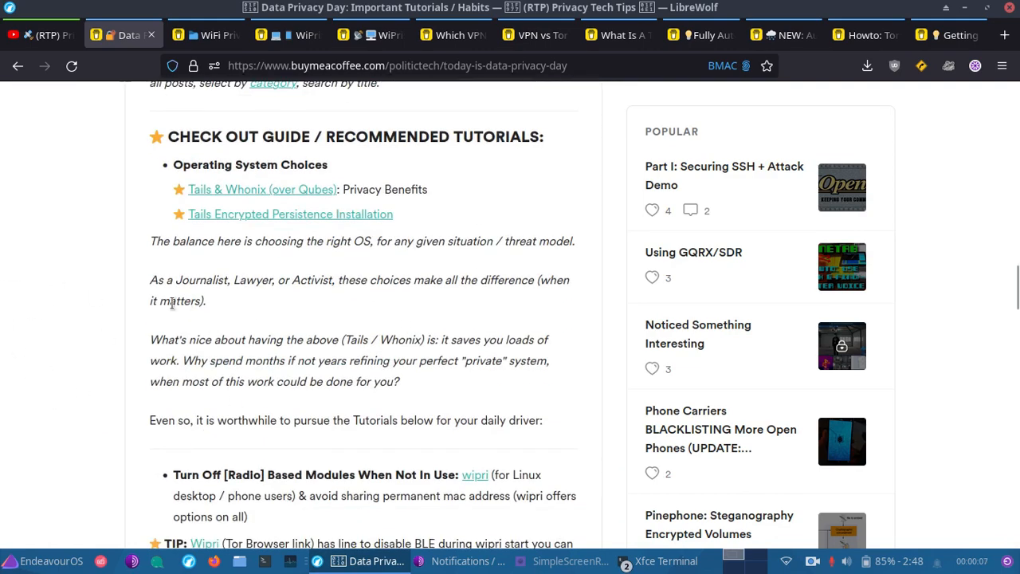
scroll("down", 3)
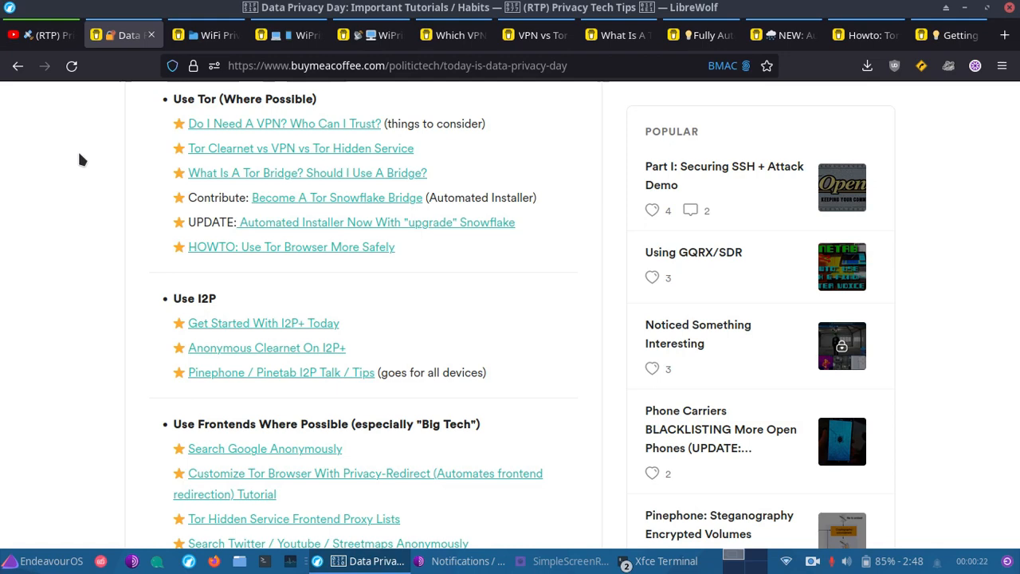
scroll("down", 3)
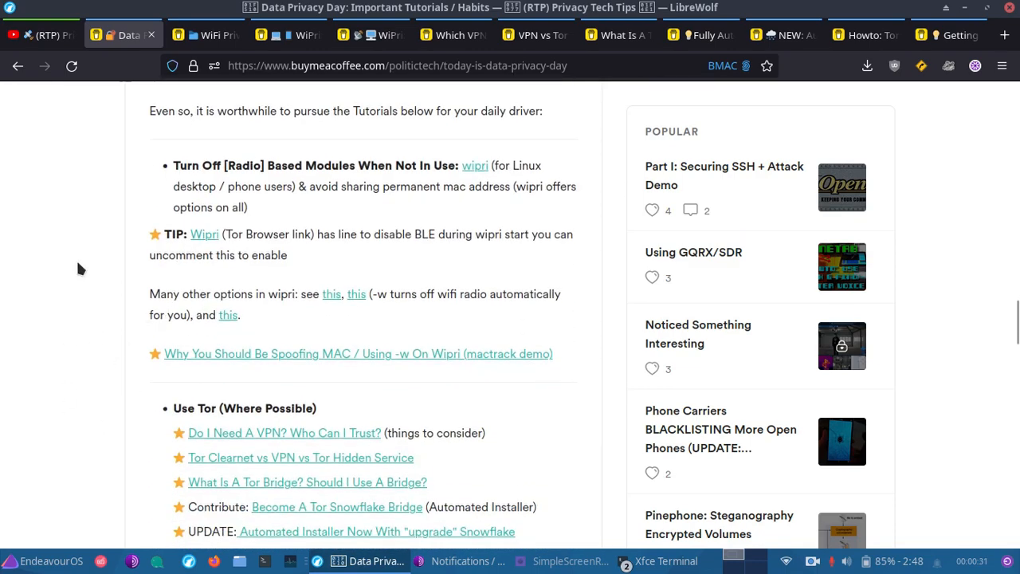
scroll("down", 3)
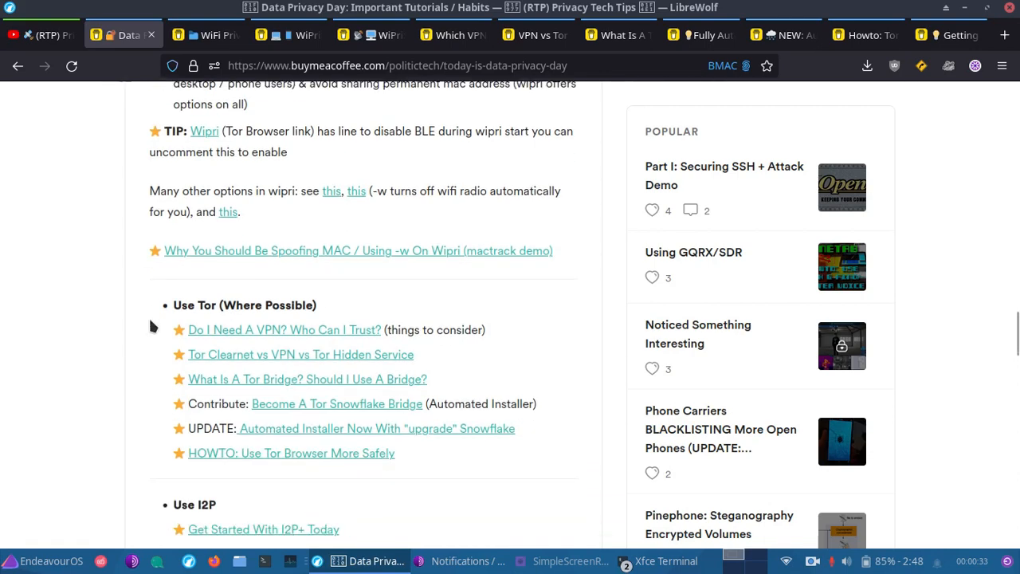
right_click(284, 330)
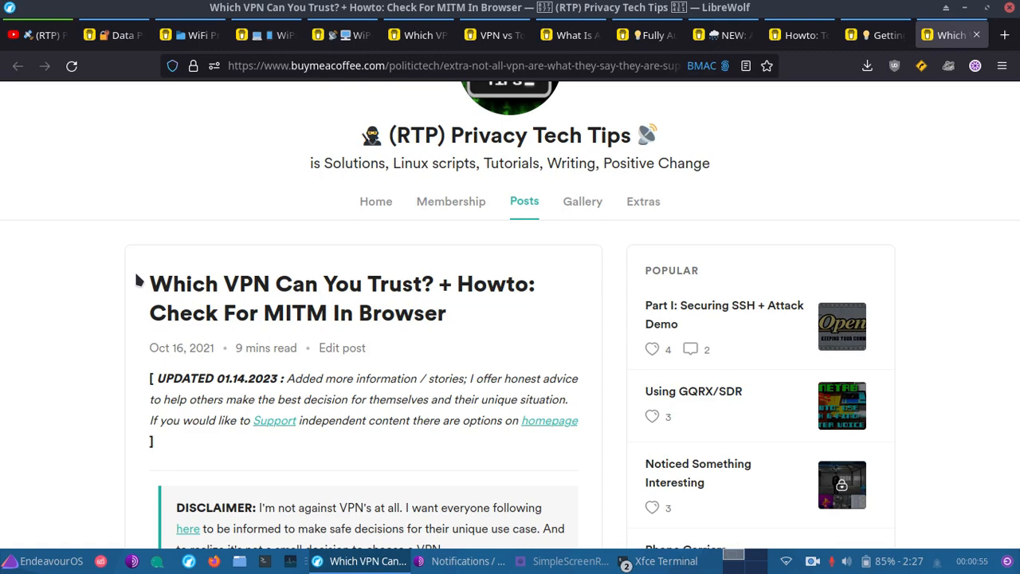
scroll("down", 3)
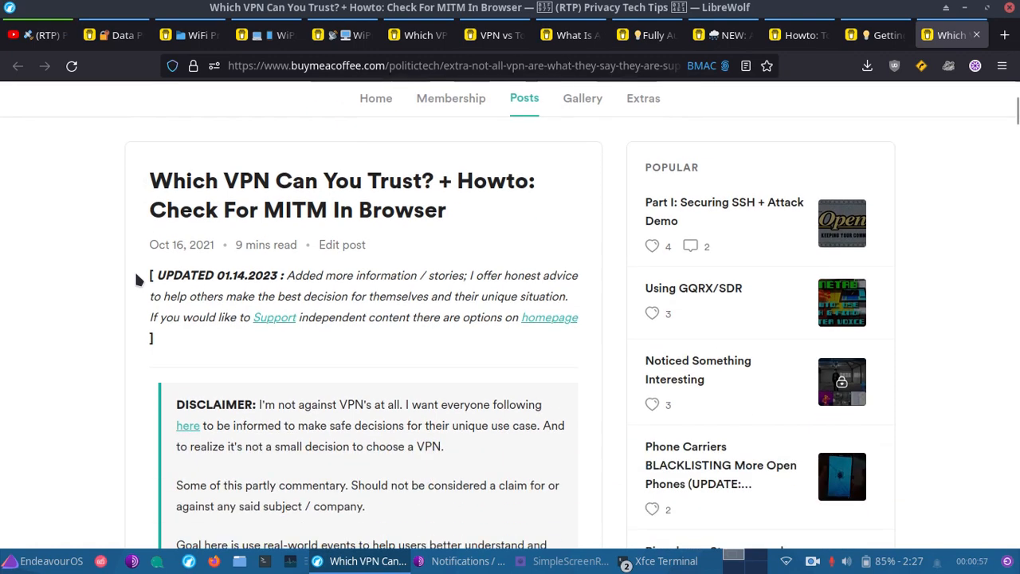
mouse_move(36, 249)
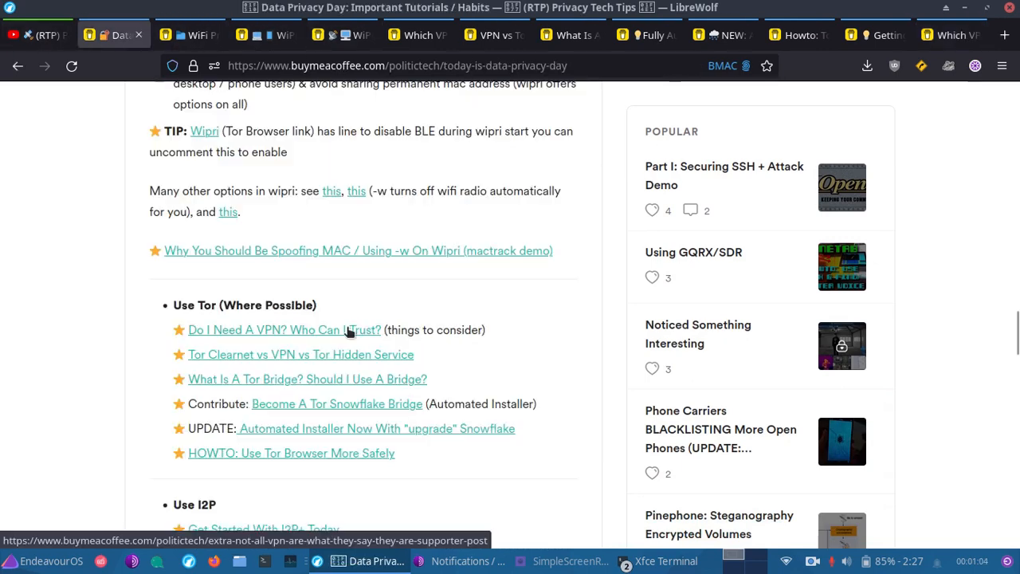
scroll("down", 3)
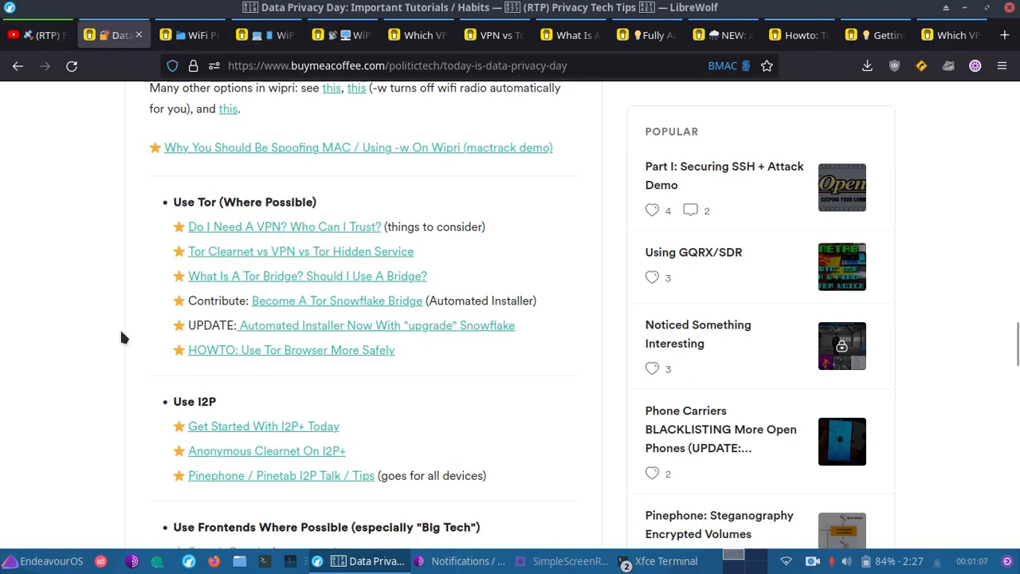
scroll("down", 3)
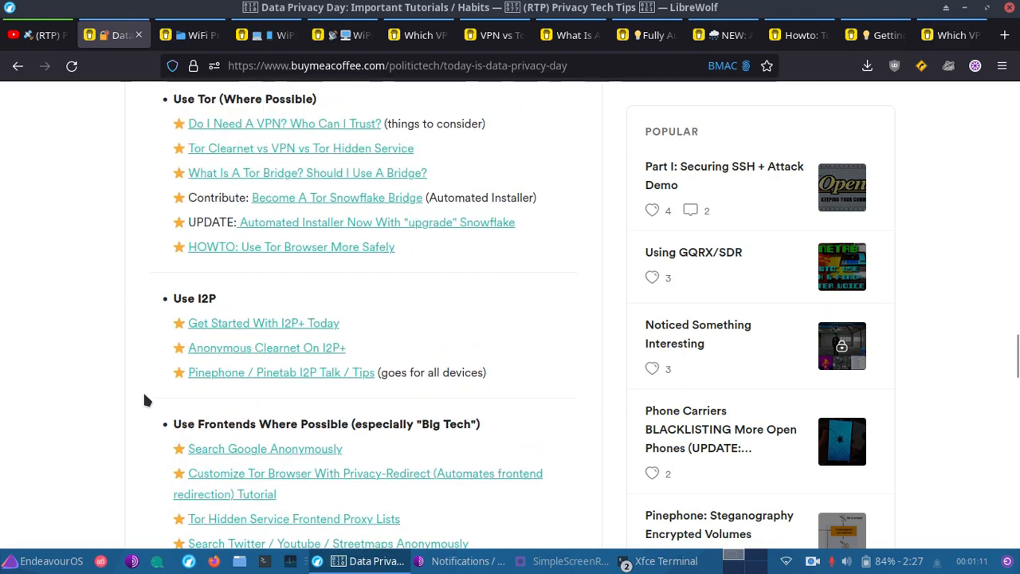
mouse_move(114, 200)
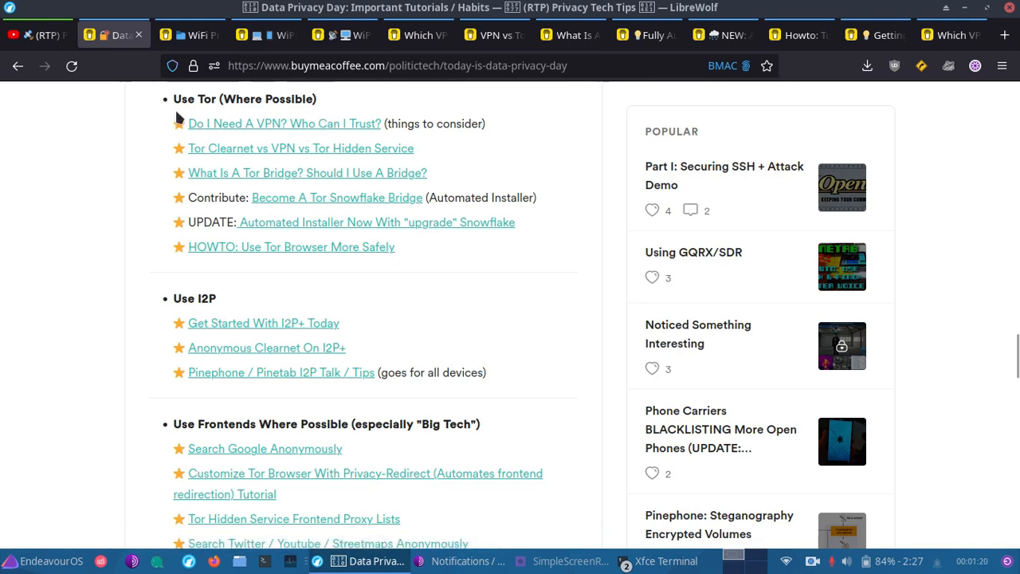
mouse_move(125, 143)
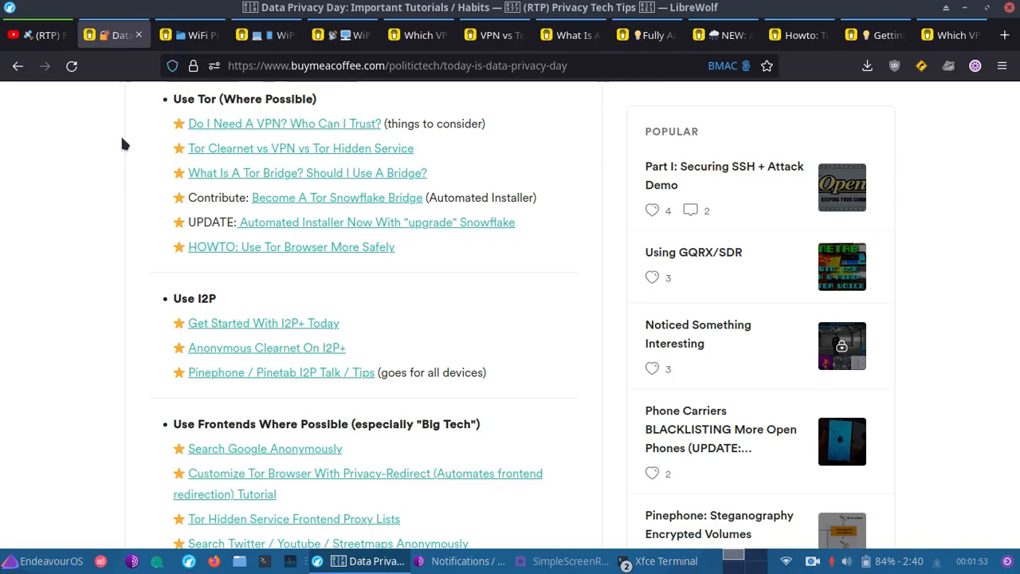
mouse_move(276, 155)
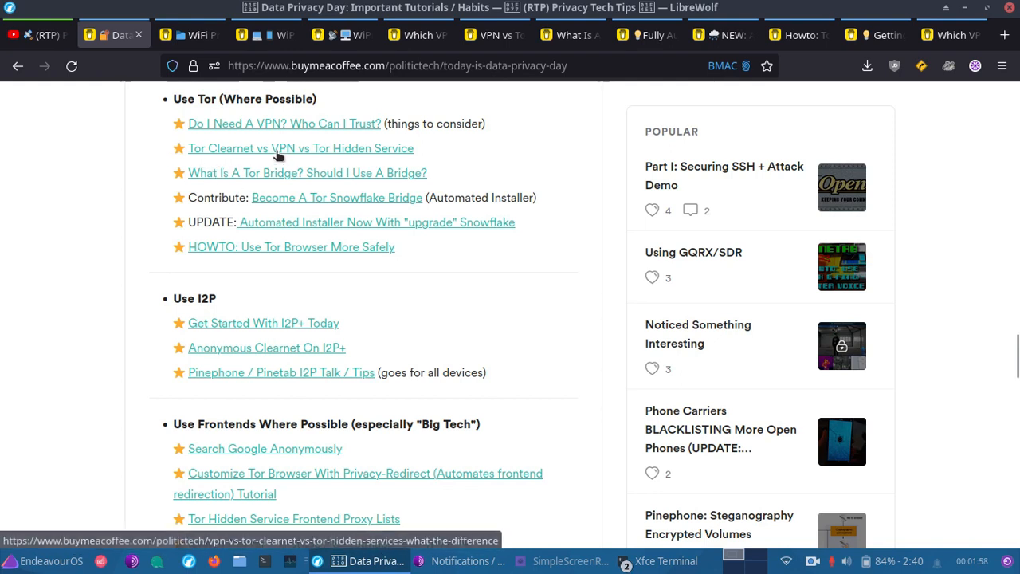
mouse_move(343, 135)
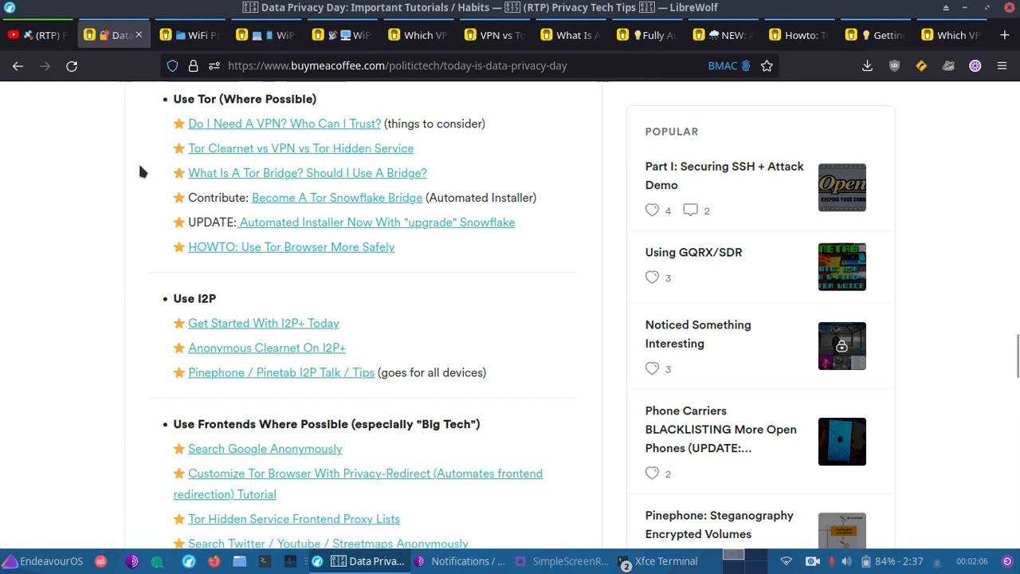
mouse_move(123, 151)
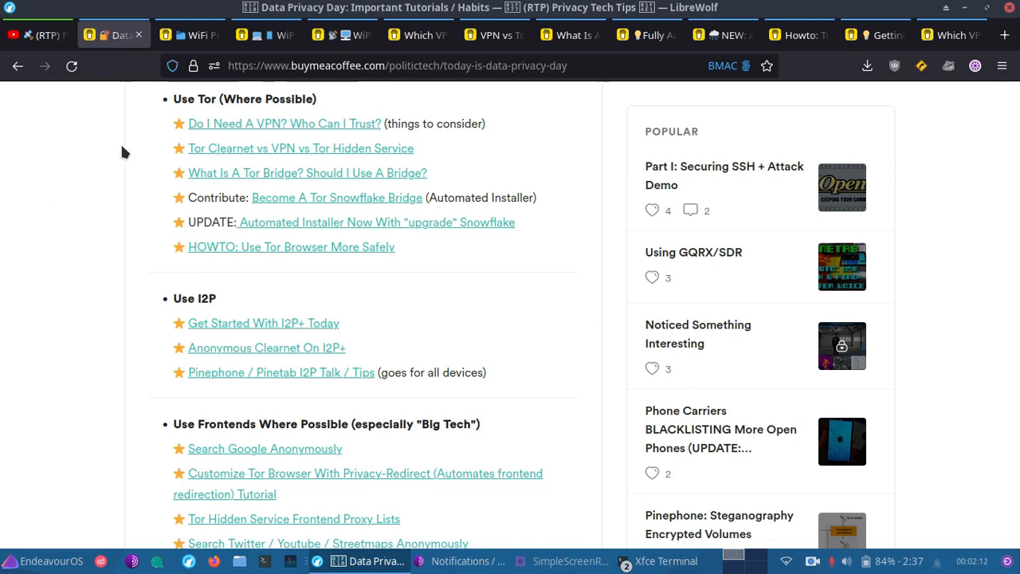
mouse_move(239, 173)
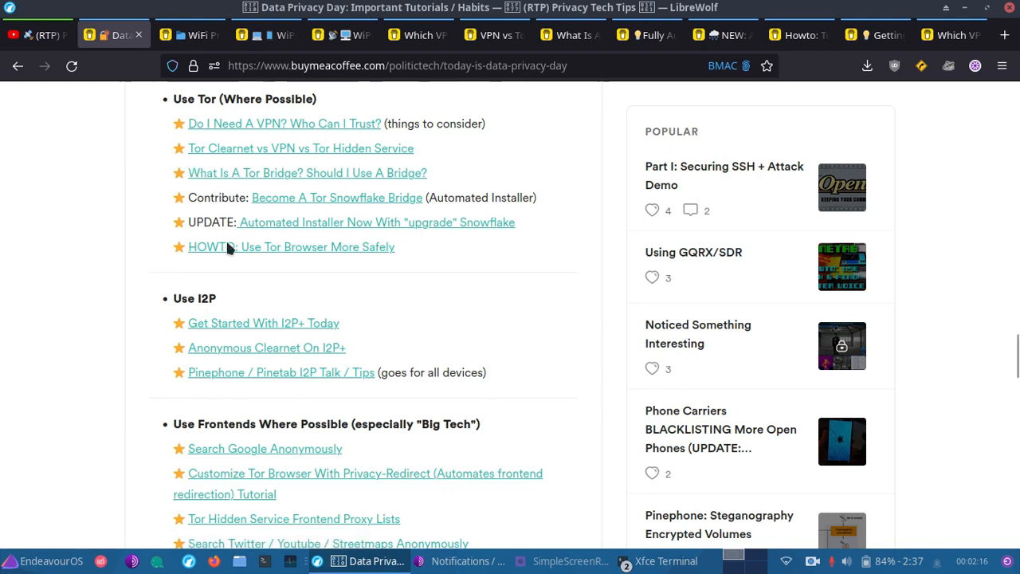
mouse_move(336, 198)
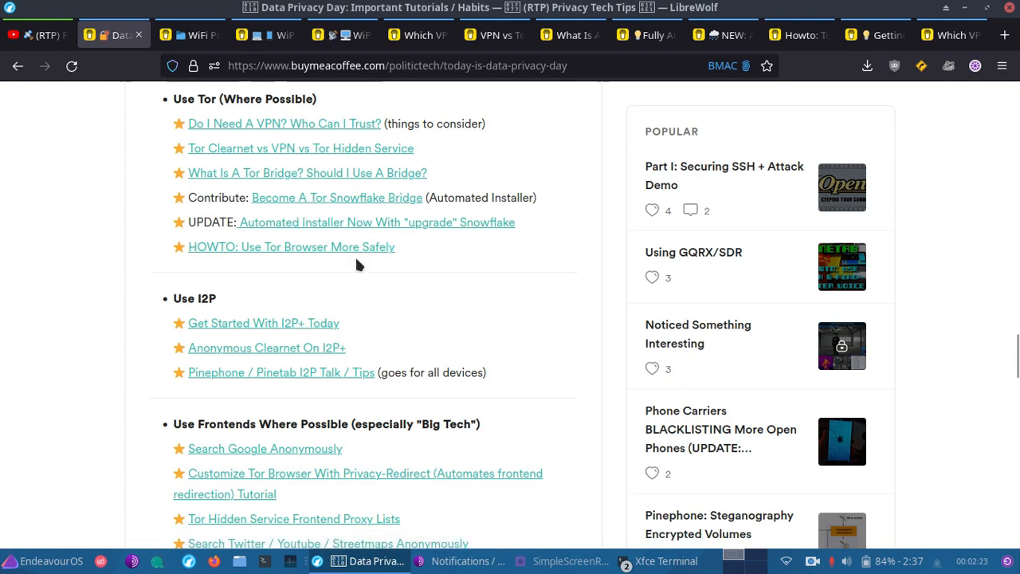
mouse_move(471, 288)
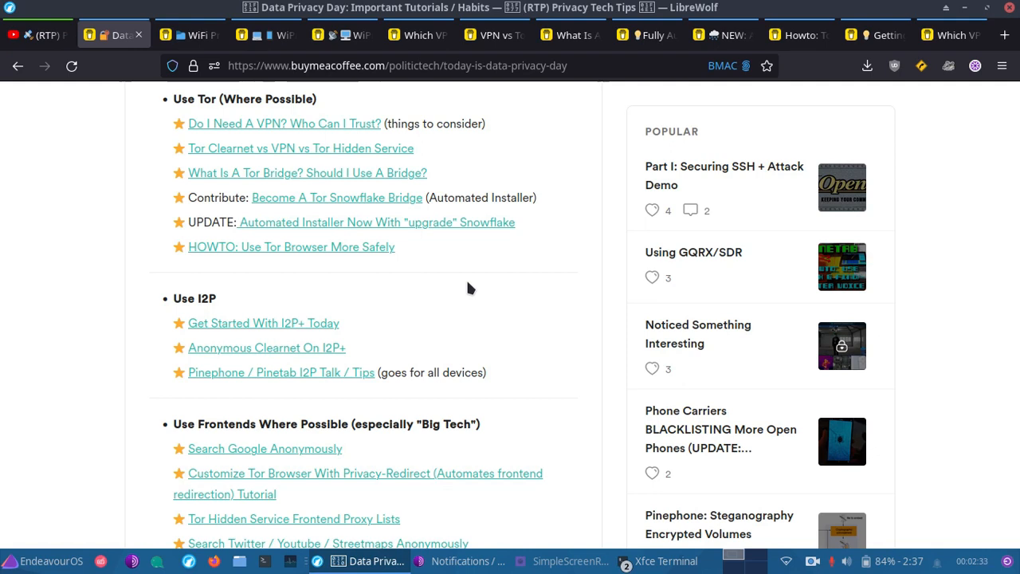
mouse_move(335, 102)
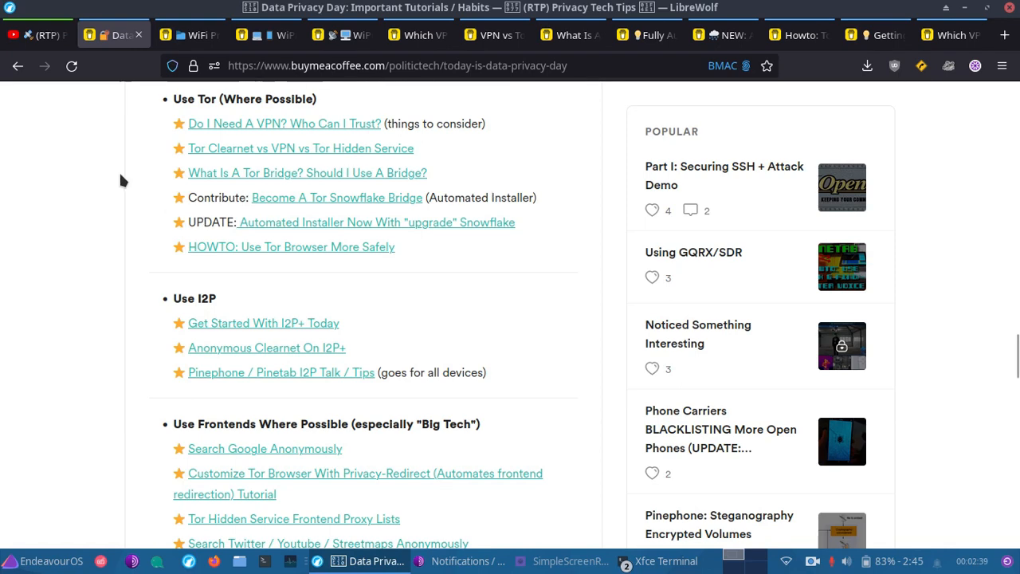
scroll("down", 3)
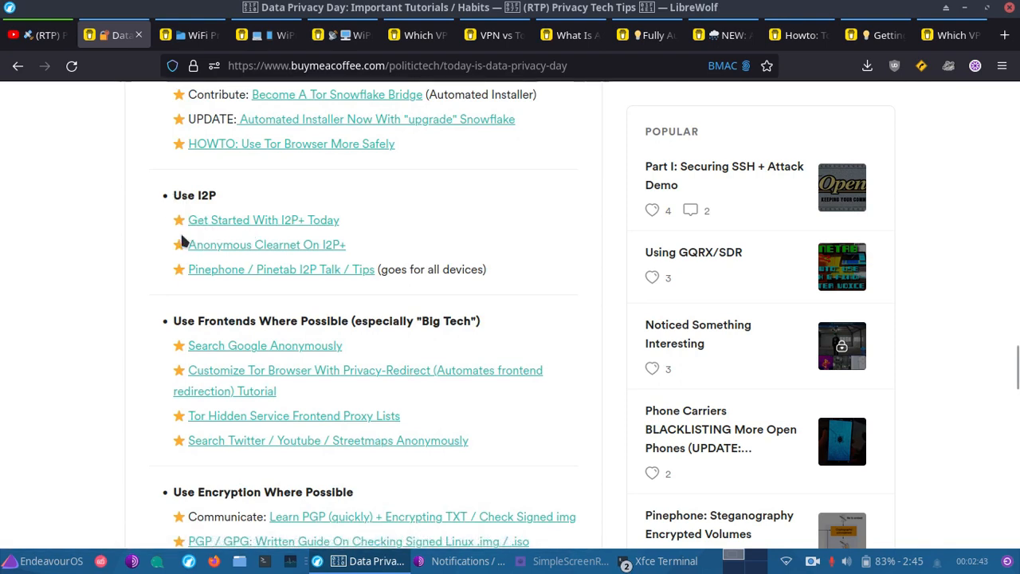
mouse_move(203, 255)
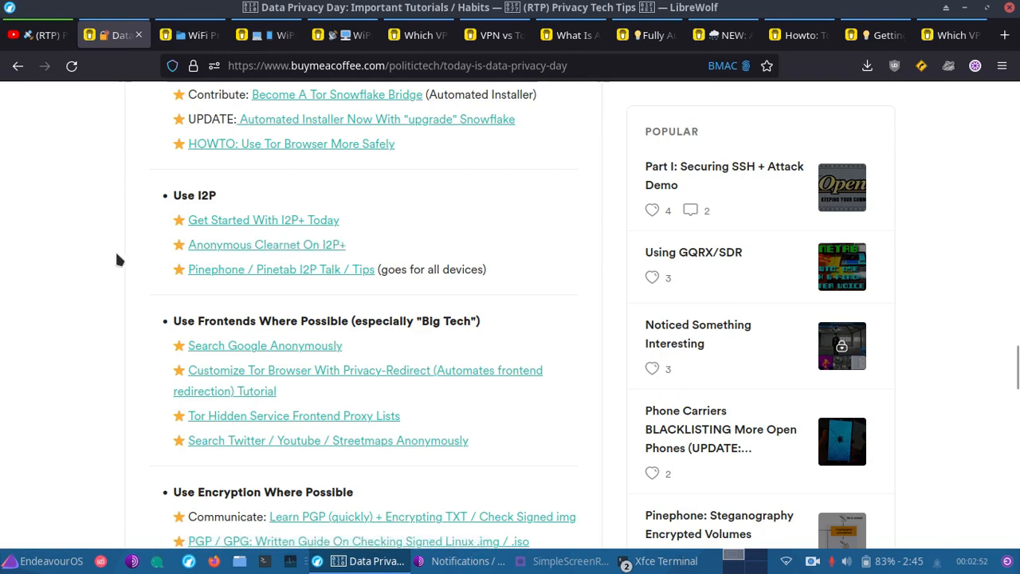
mouse_move(141, 208)
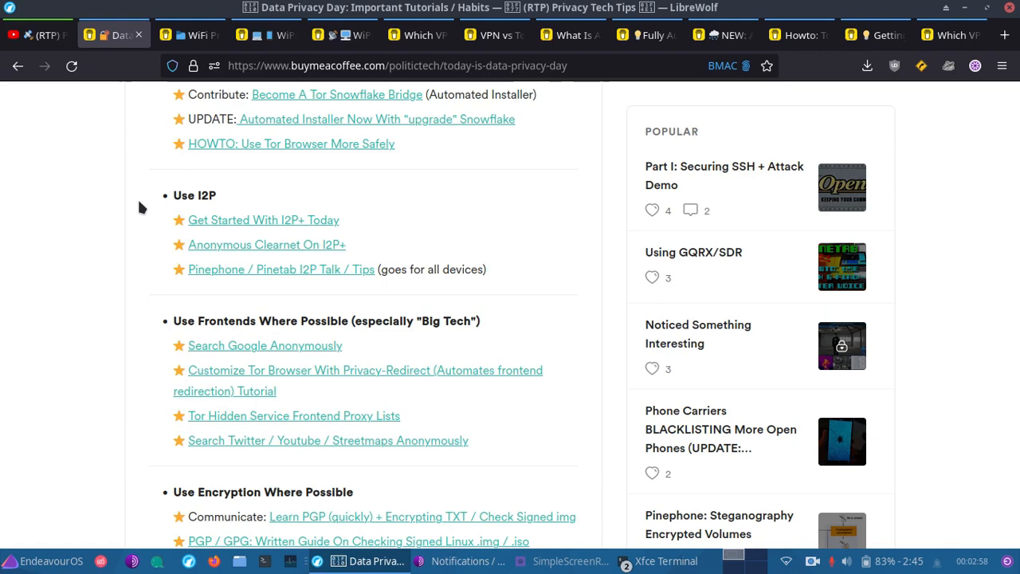
mouse_move(322, 296)
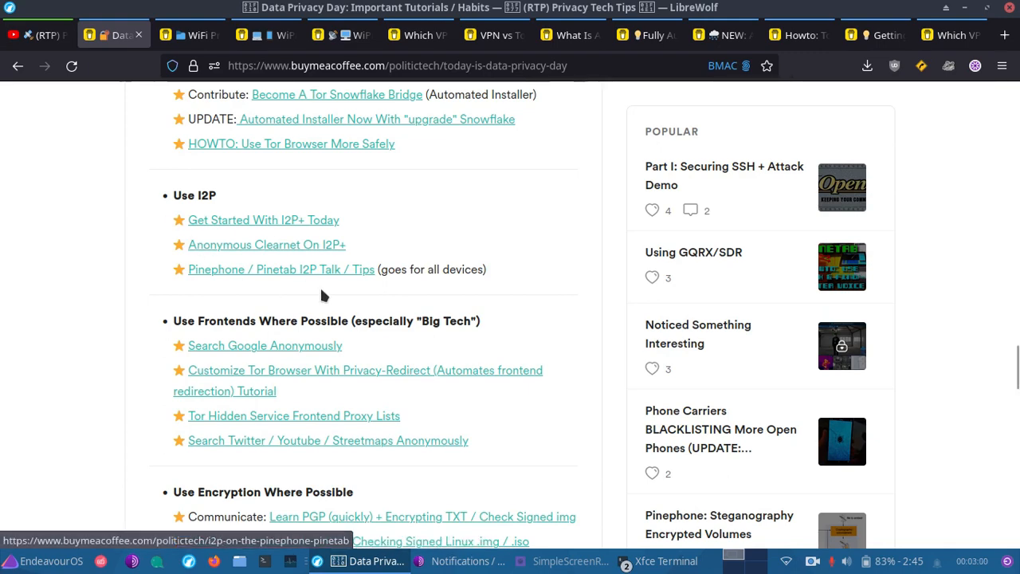
Scroll to the 'Use Frontends Where Possible' and 'Use Encryption Where Possible' sections
scroll("down", 3)
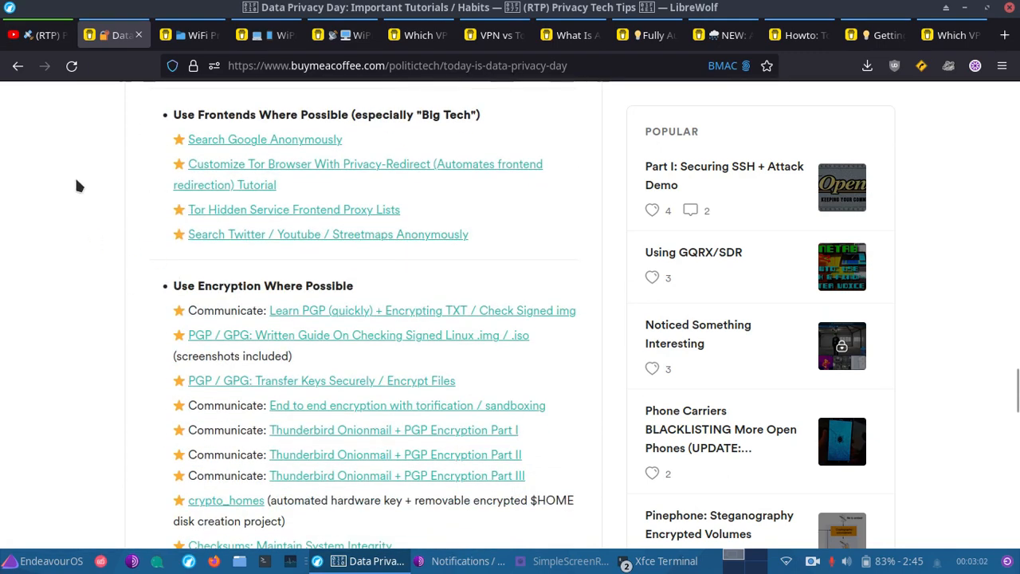
mouse_move(139, 143)
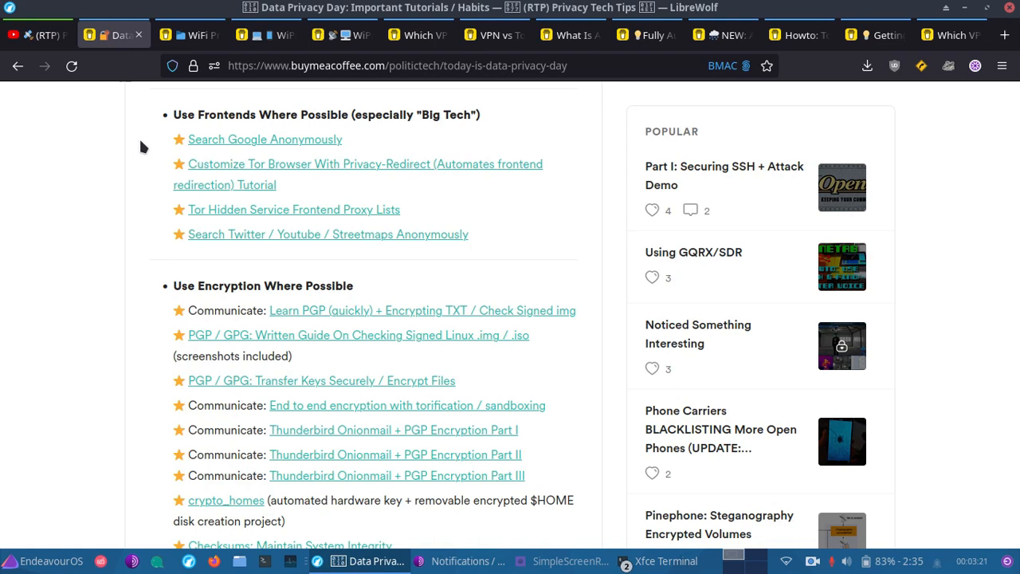
mouse_move(347, 192)
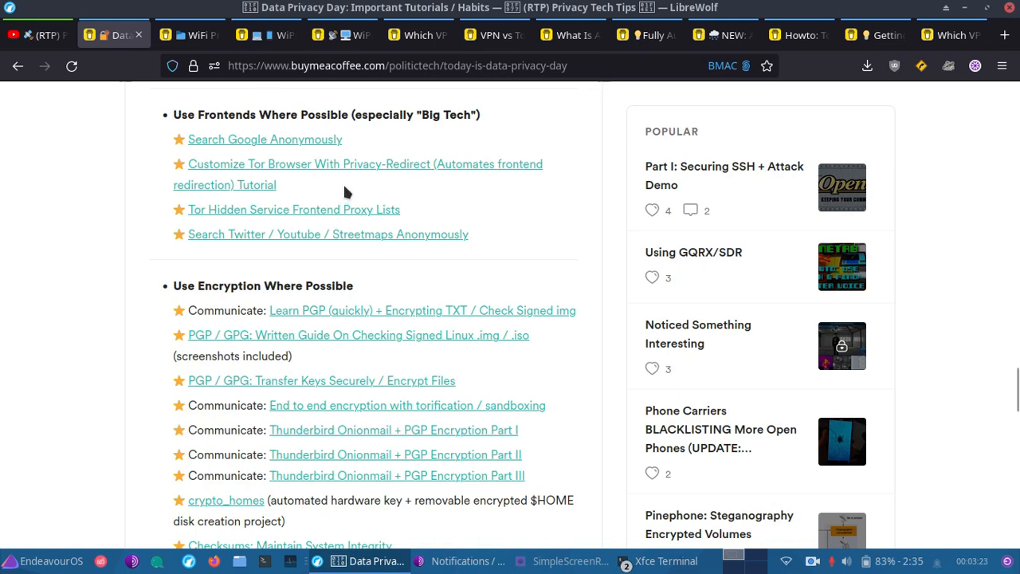
mouse_move(374, 179)
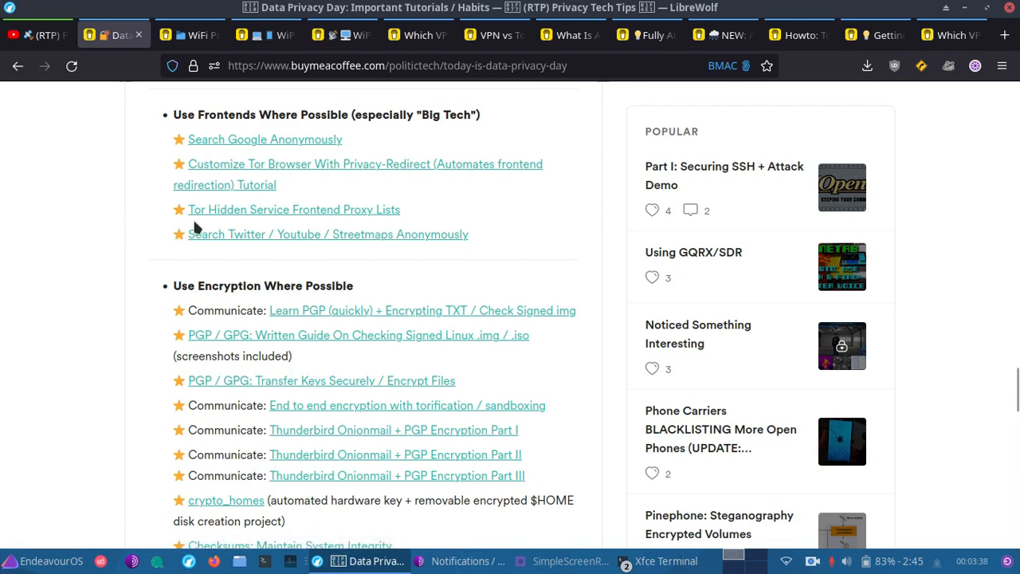
mouse_move(144, 249)
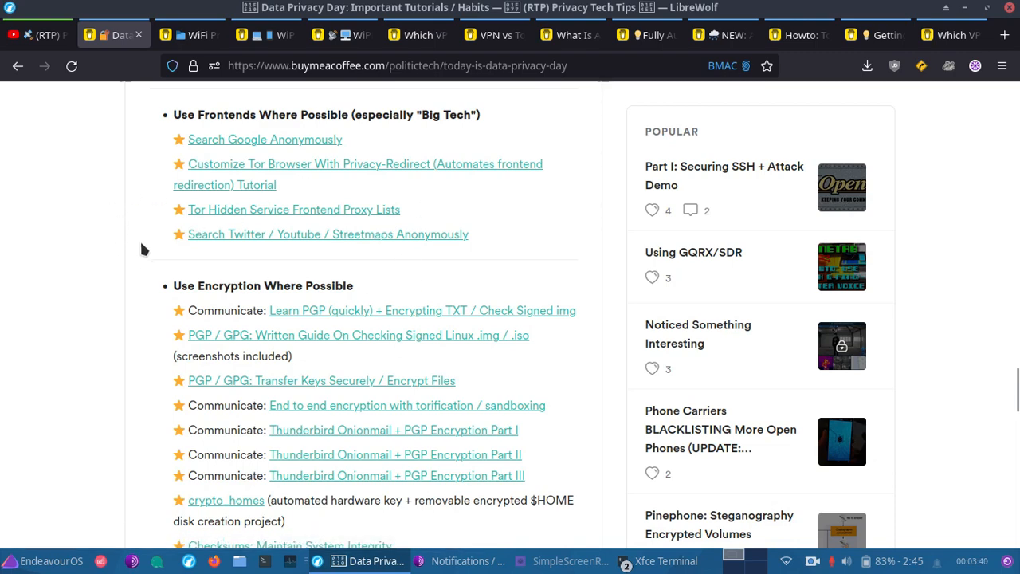
mouse_move(137, 241)
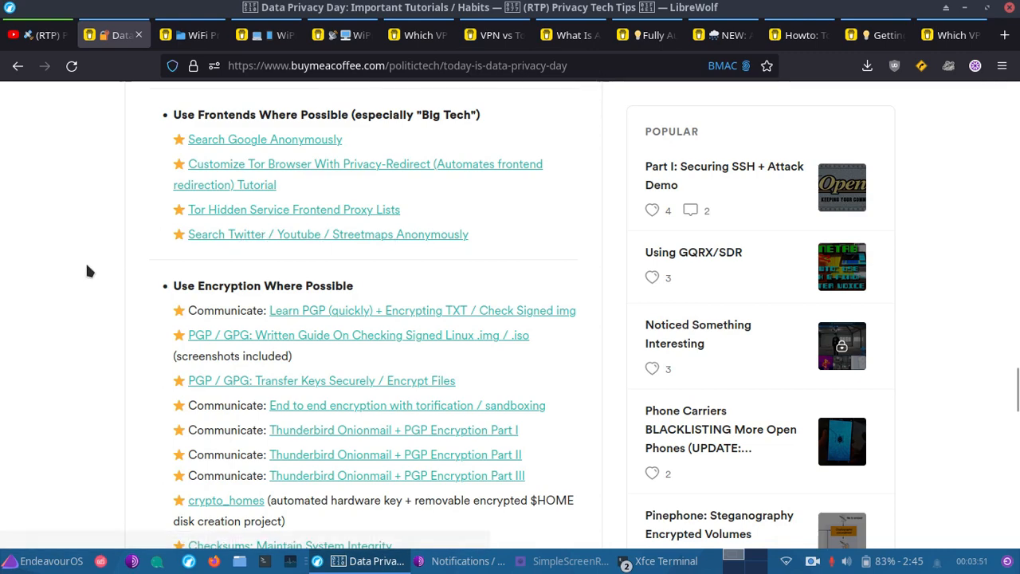
Scroll slightly to read the PGP and Thunderbird Onionmail links in the encryption list
scroll("down", 3)
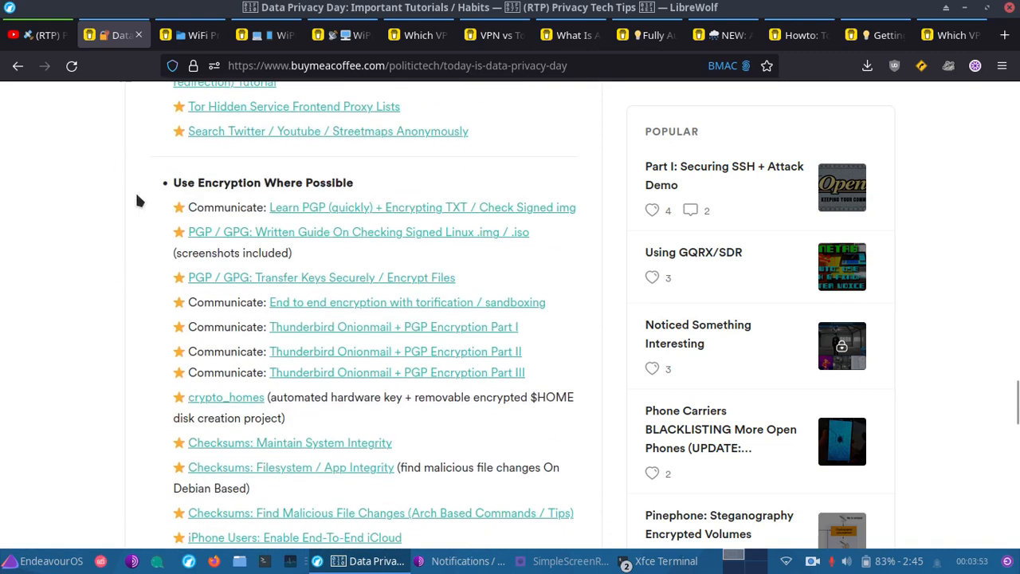
mouse_move(279, 209)
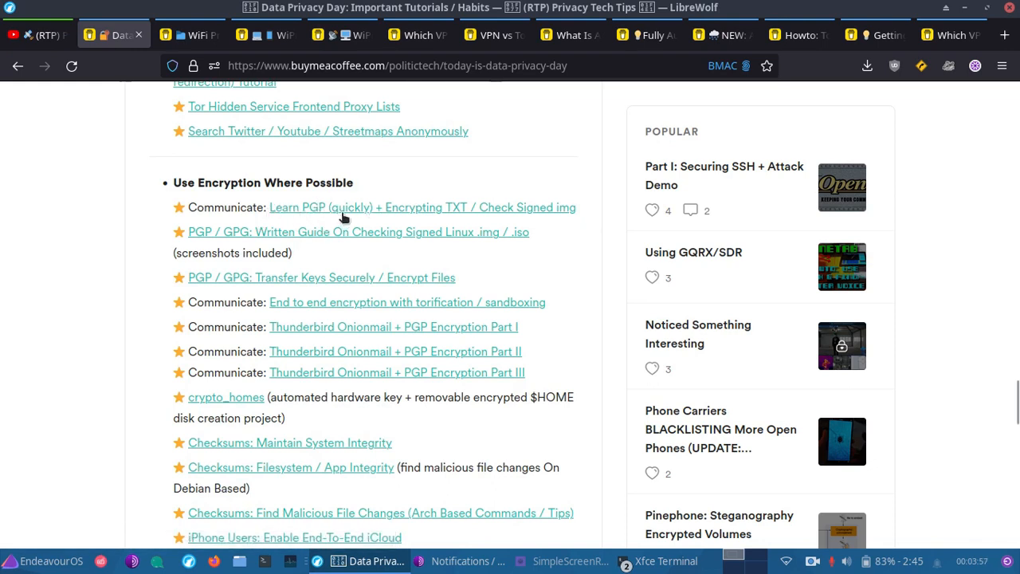
mouse_move(398, 225)
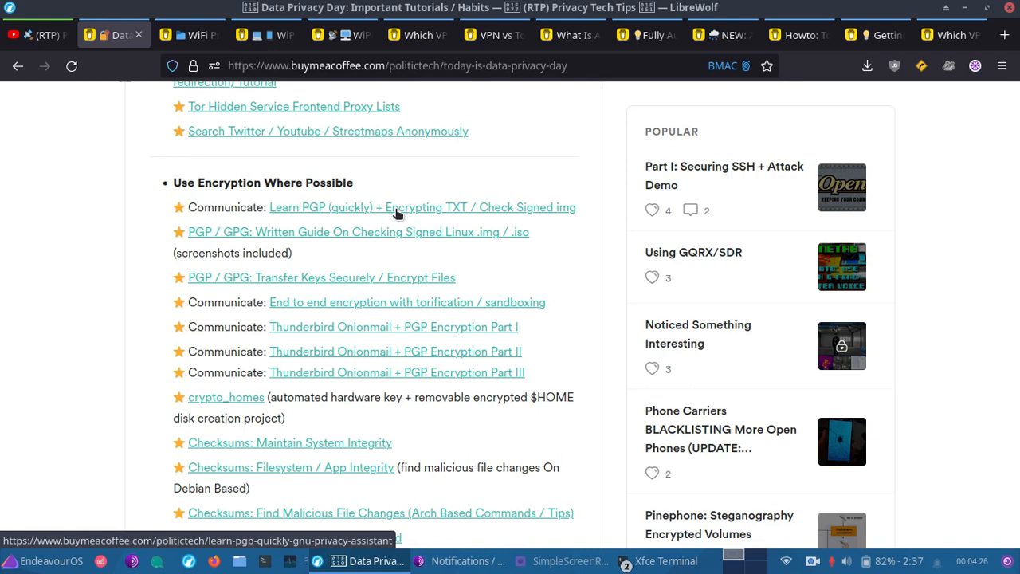
mouse_move(554, 207)
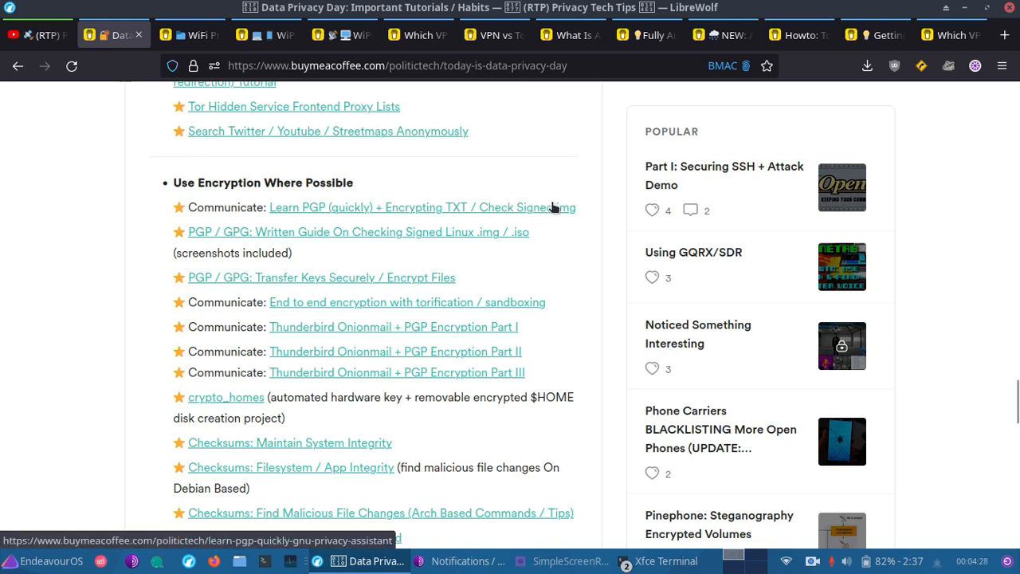
mouse_move(379, 207)
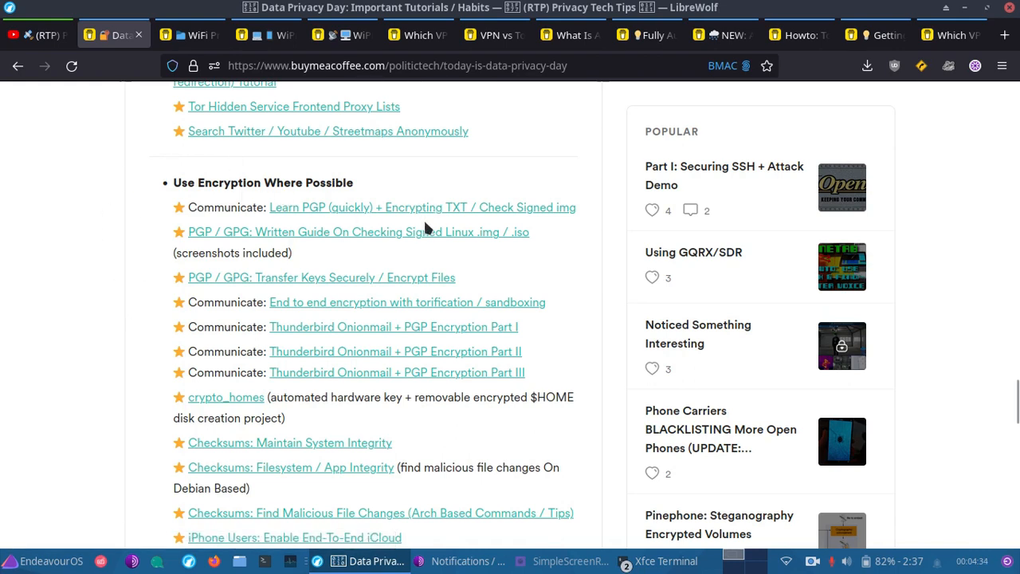
mouse_move(445, 212)
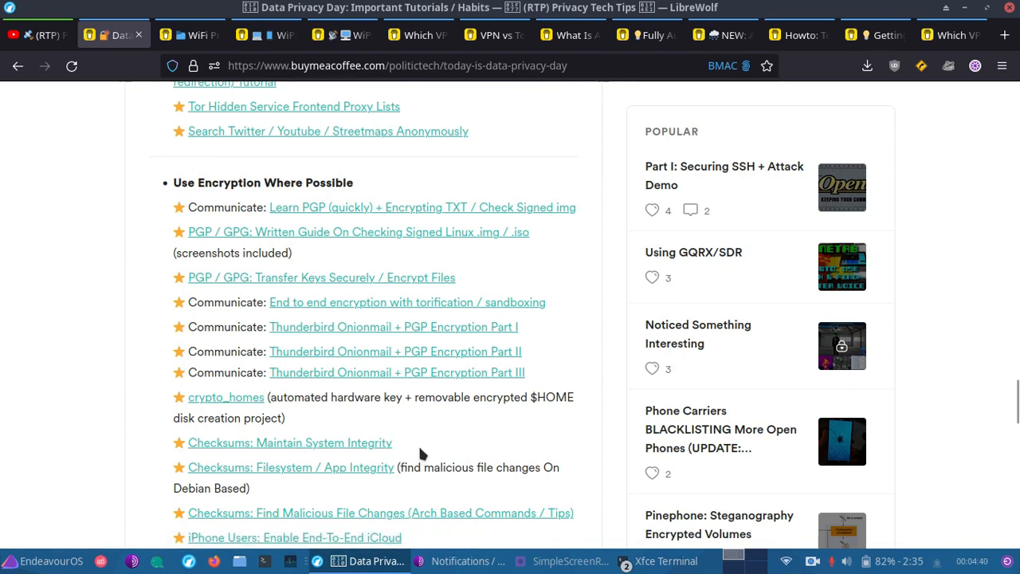
mouse_move(277, 489)
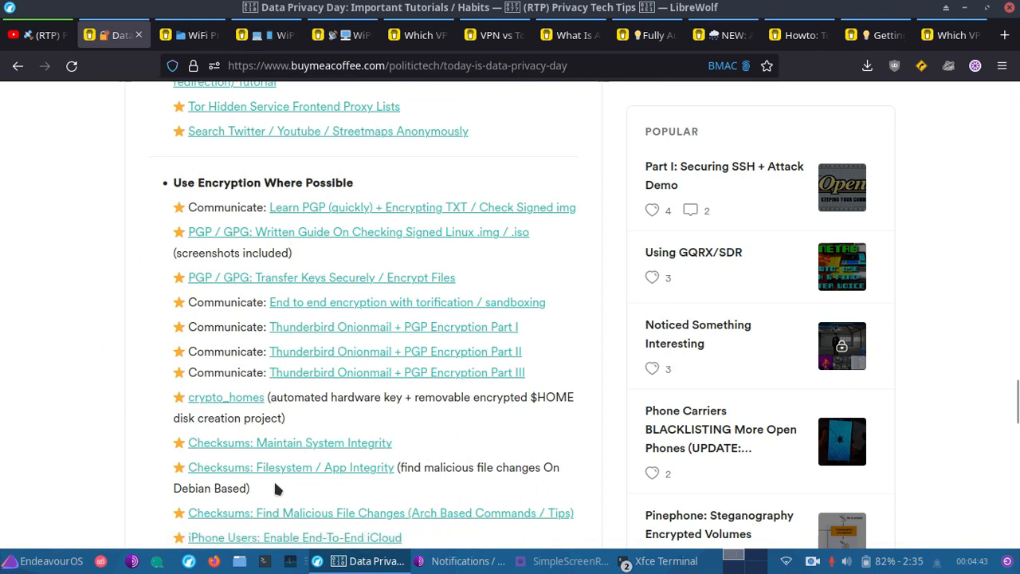
mouse_move(173, 439)
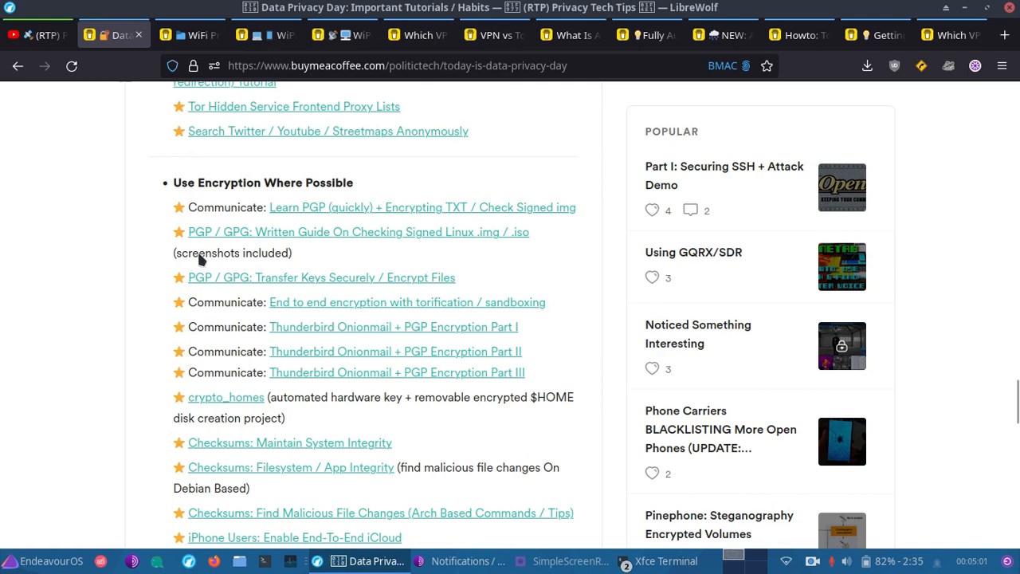
mouse_move(454, 528)
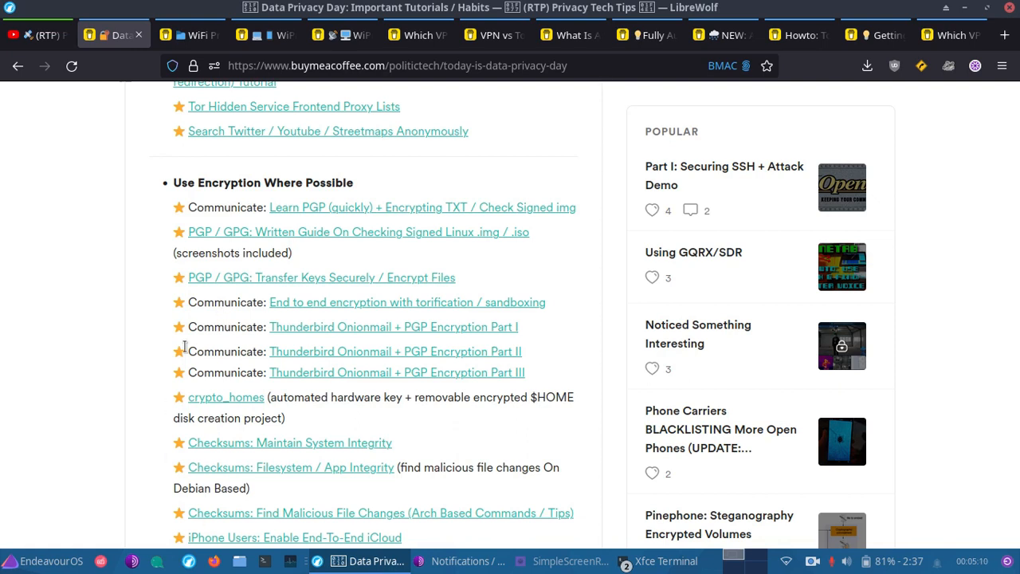
mouse_move(64, 127)
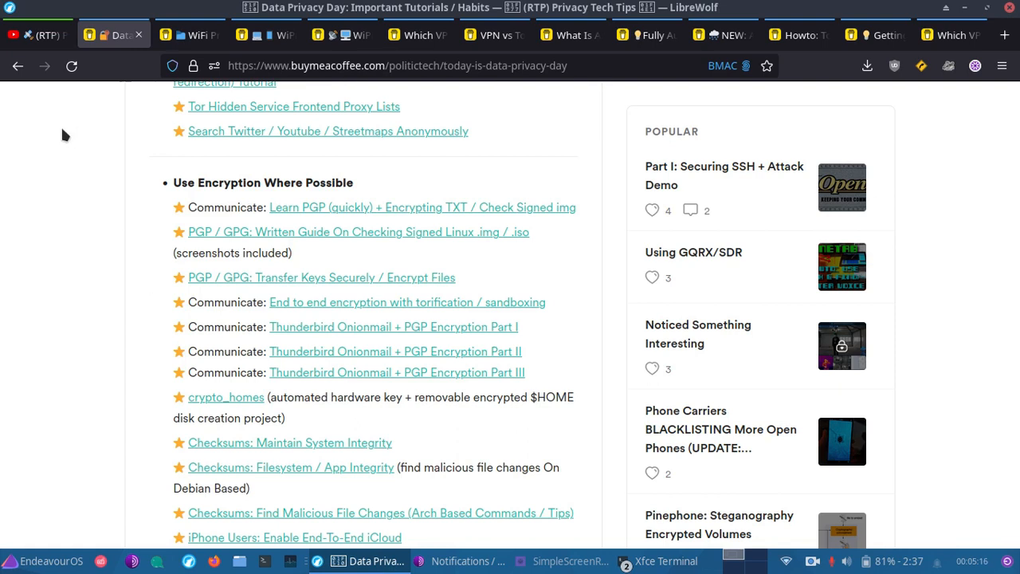
mouse_move(436, 311)
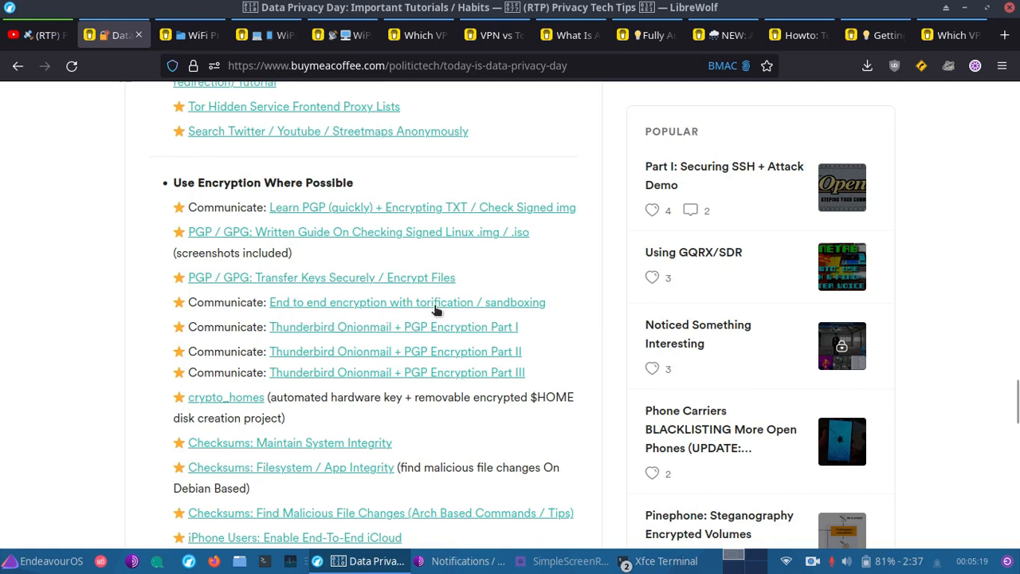
mouse_move(502, 313)
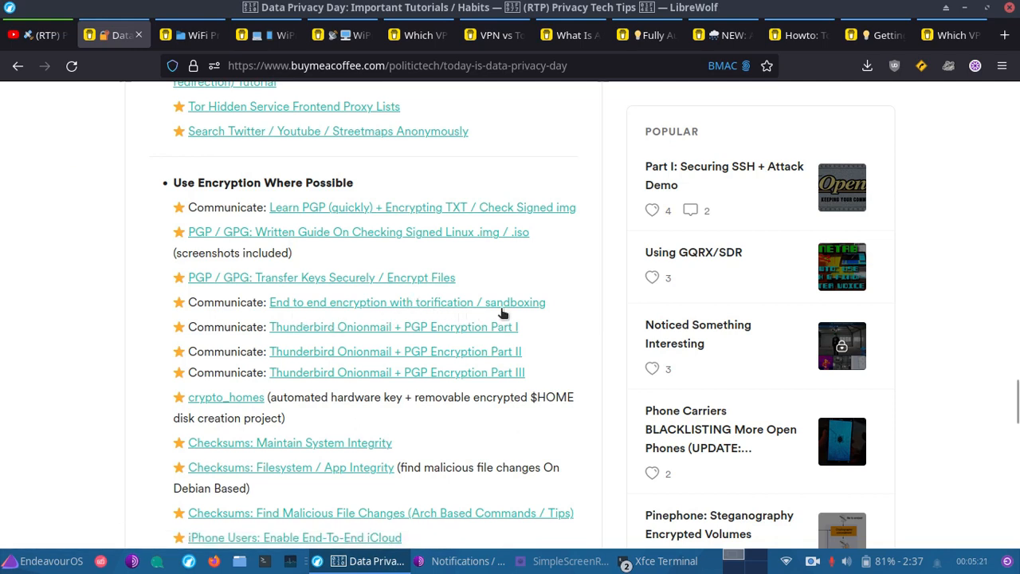
mouse_move(564, 311)
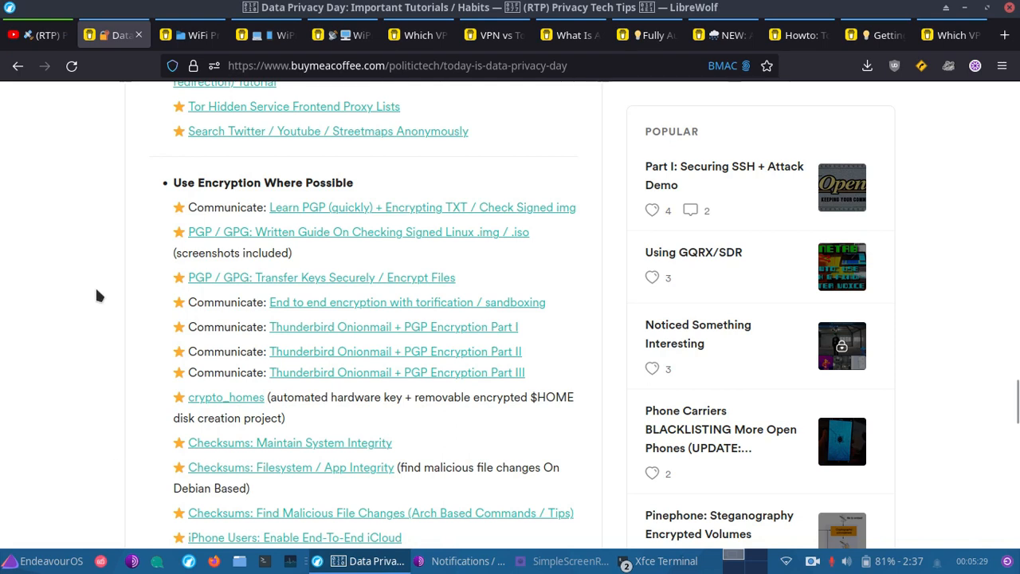
Scroll to the checksum, iCloud, Malicious HTTPS and Elephant Story links and the SSH heading
scroll("down", 3)
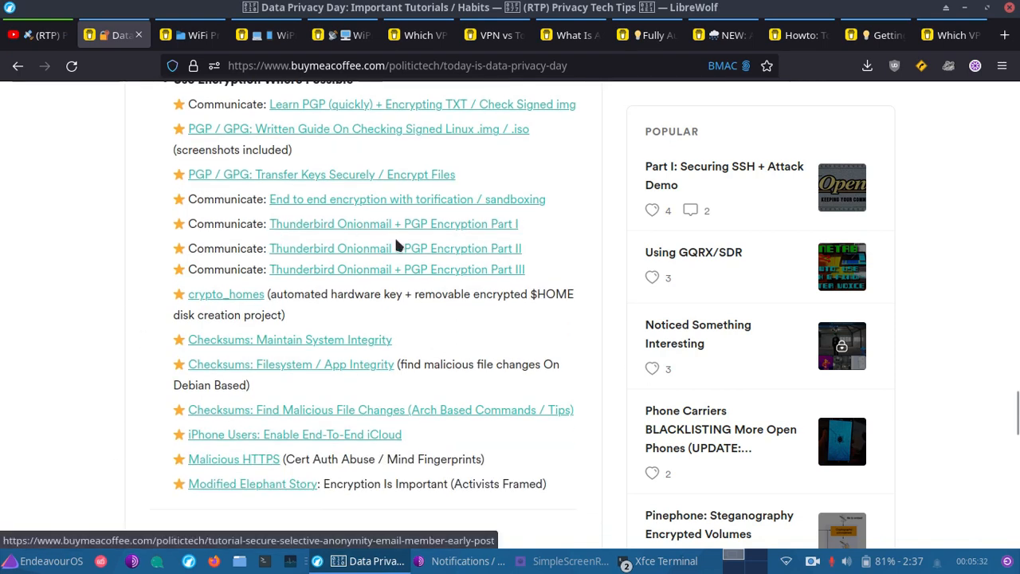
mouse_move(254, 246)
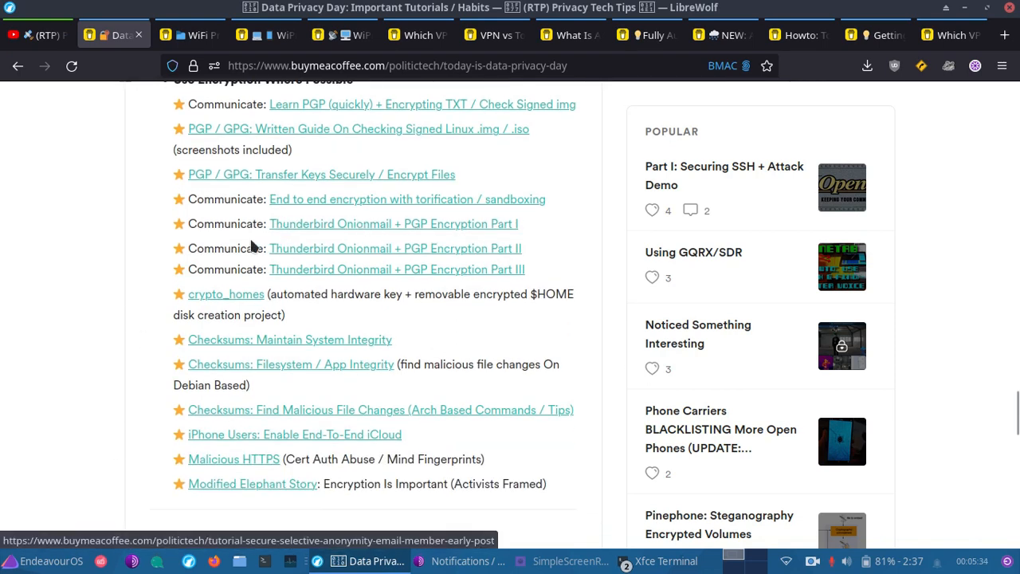
scroll("down", 3)
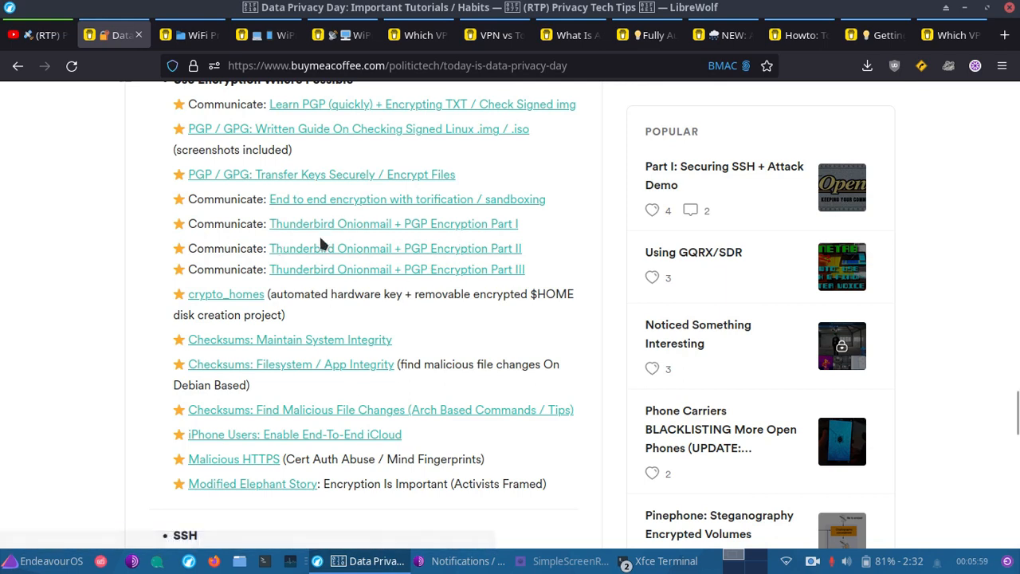
mouse_move(464, 254)
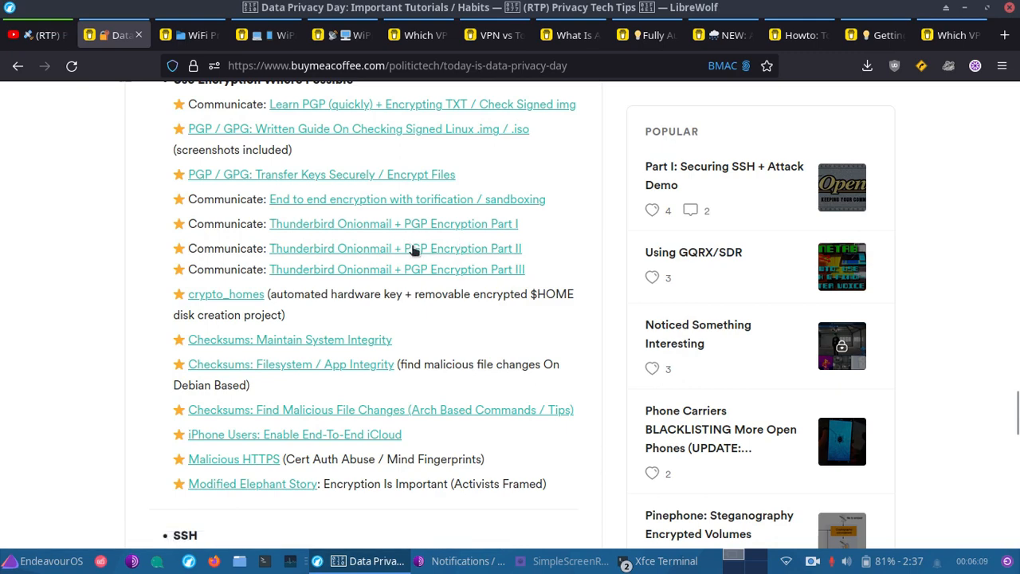
mouse_move(397, 248)
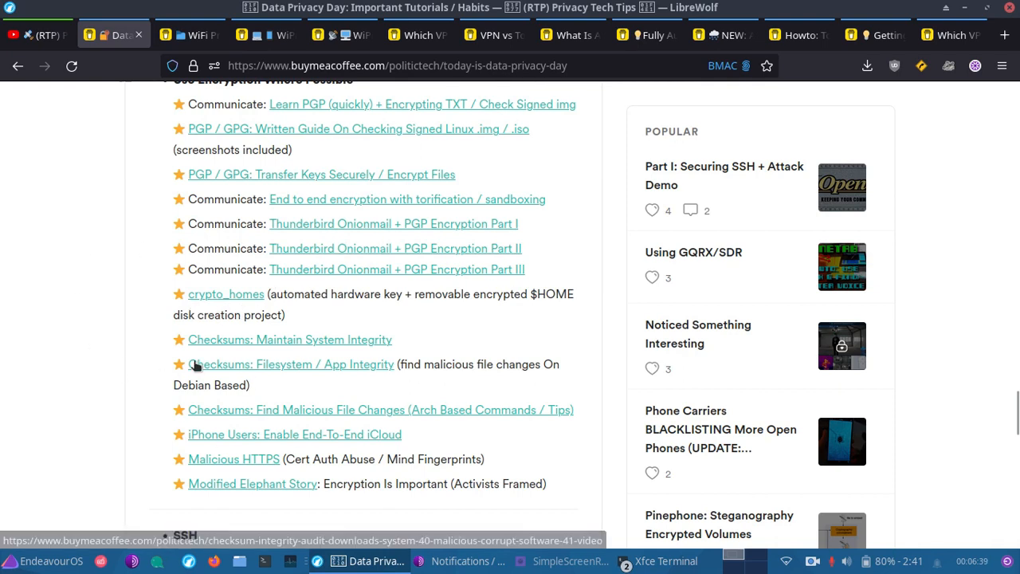
mouse_move(339, 317)
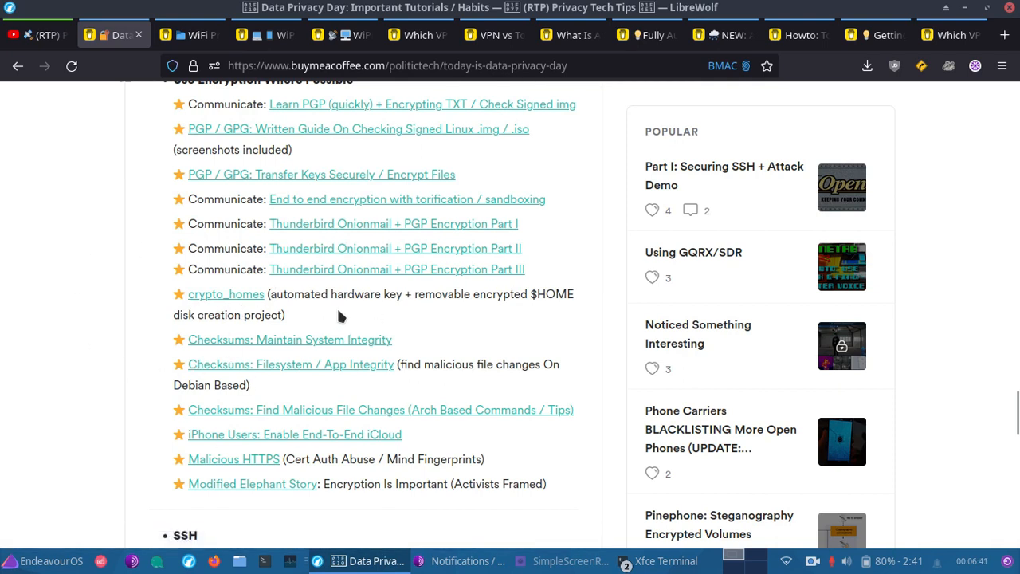
mouse_move(445, 322)
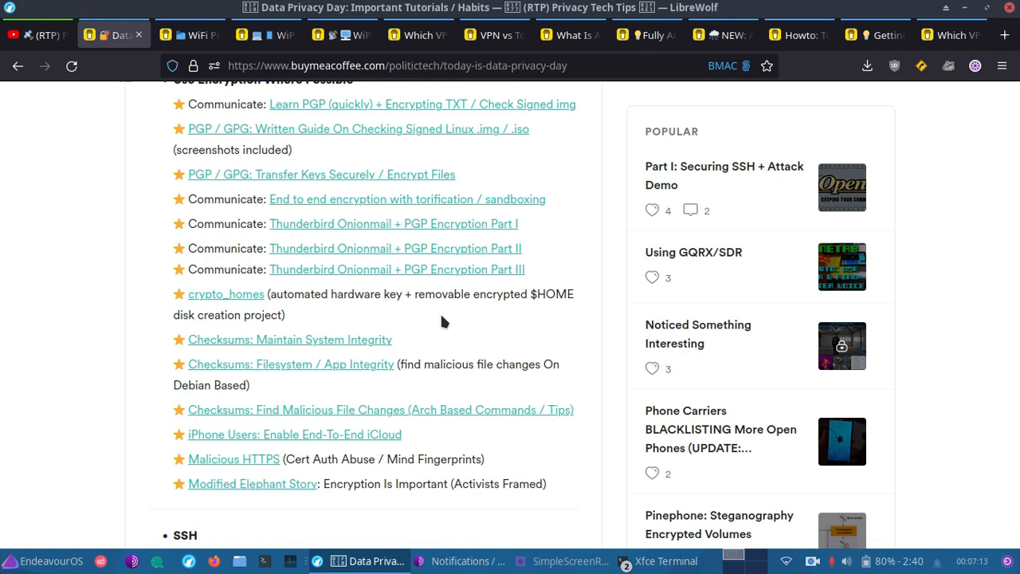
mouse_move(283, 400)
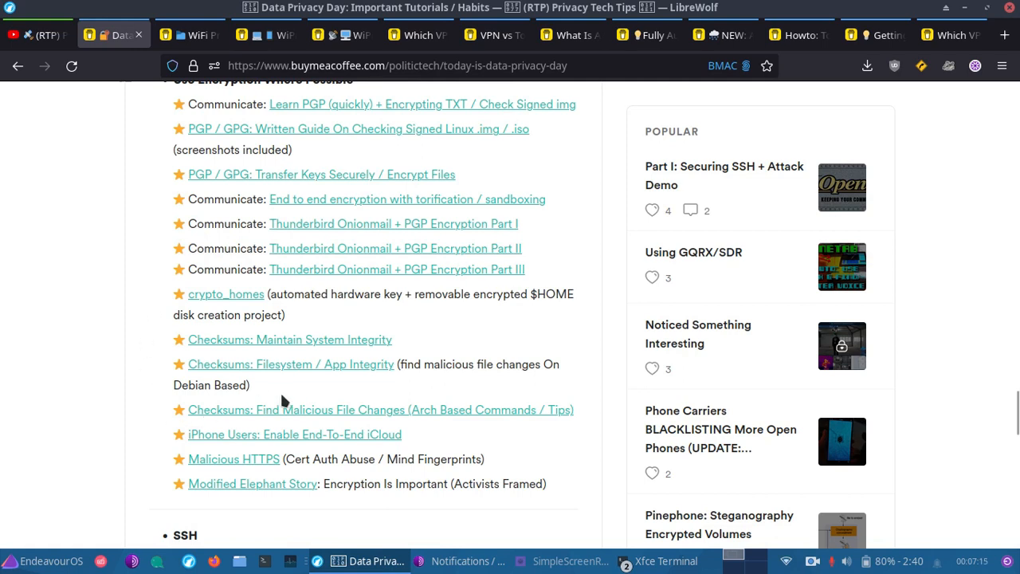
scroll("down", 3)
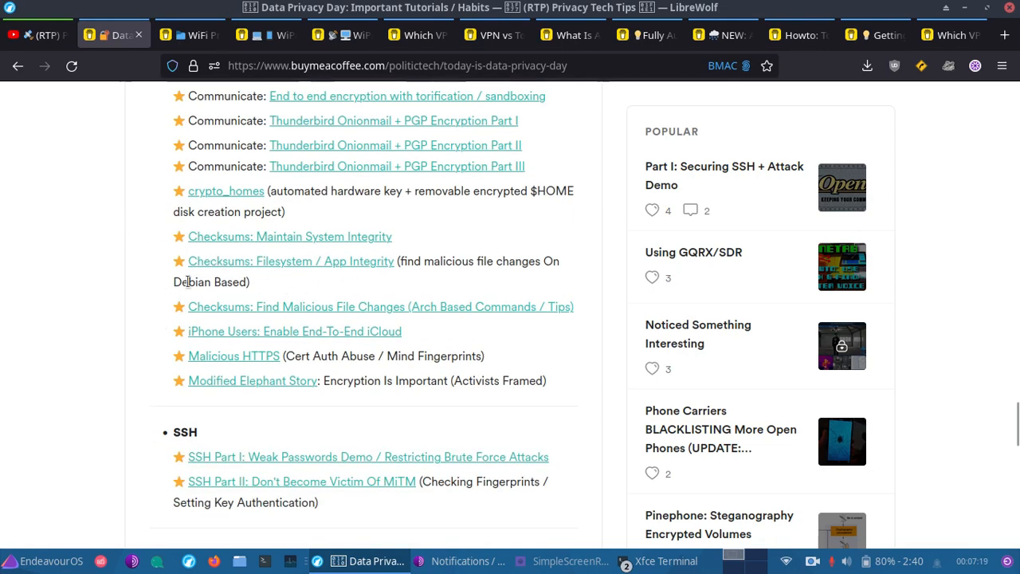
mouse_move(313, 333)
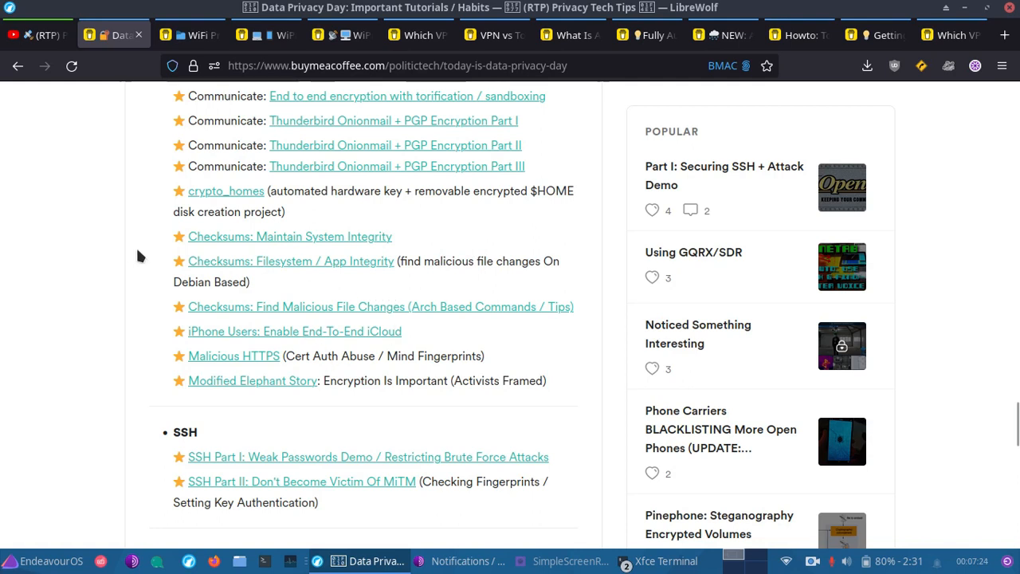
mouse_move(63, 221)
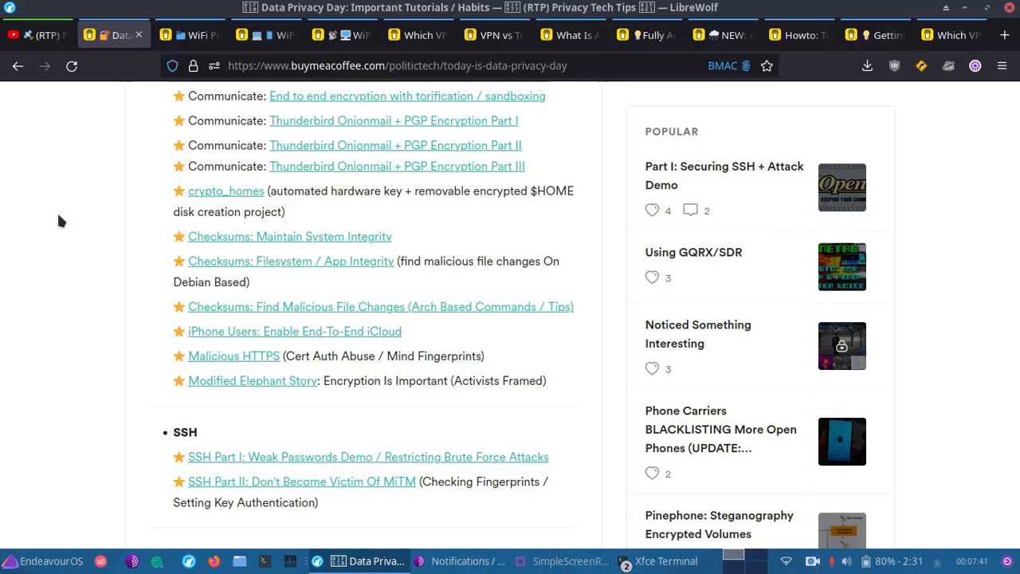
mouse_move(247, 352)
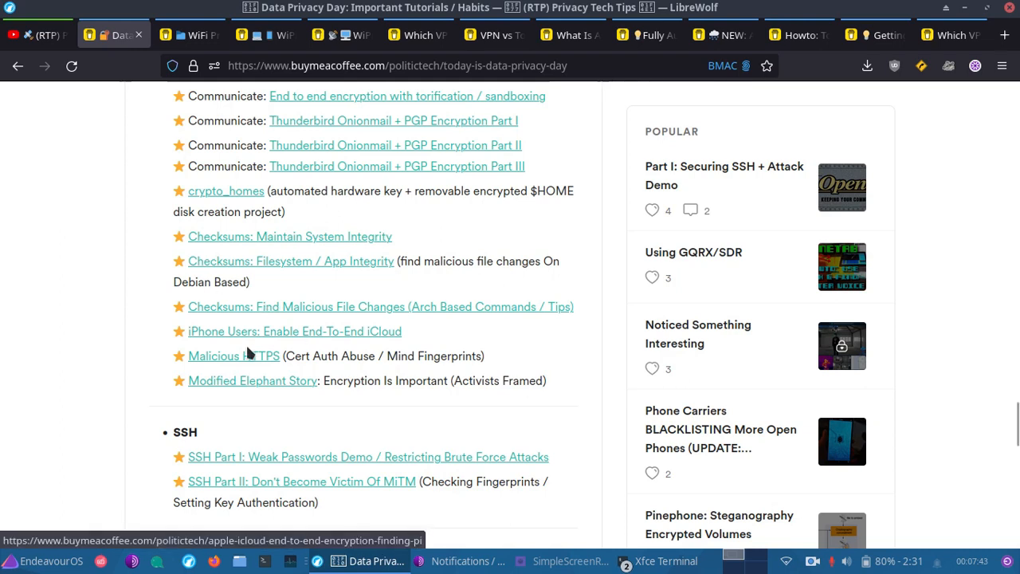
mouse_move(301, 333)
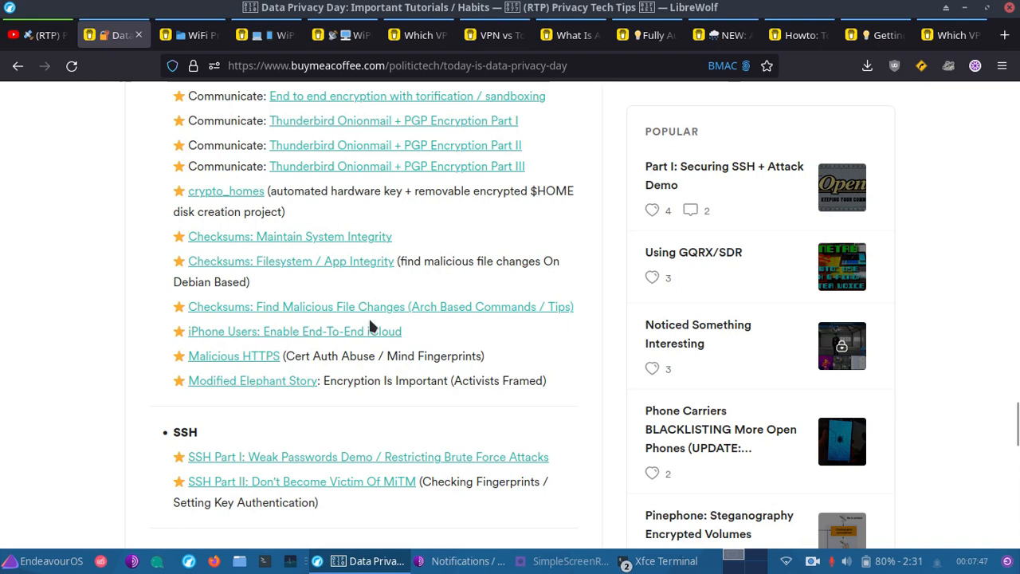
mouse_move(211, 331)
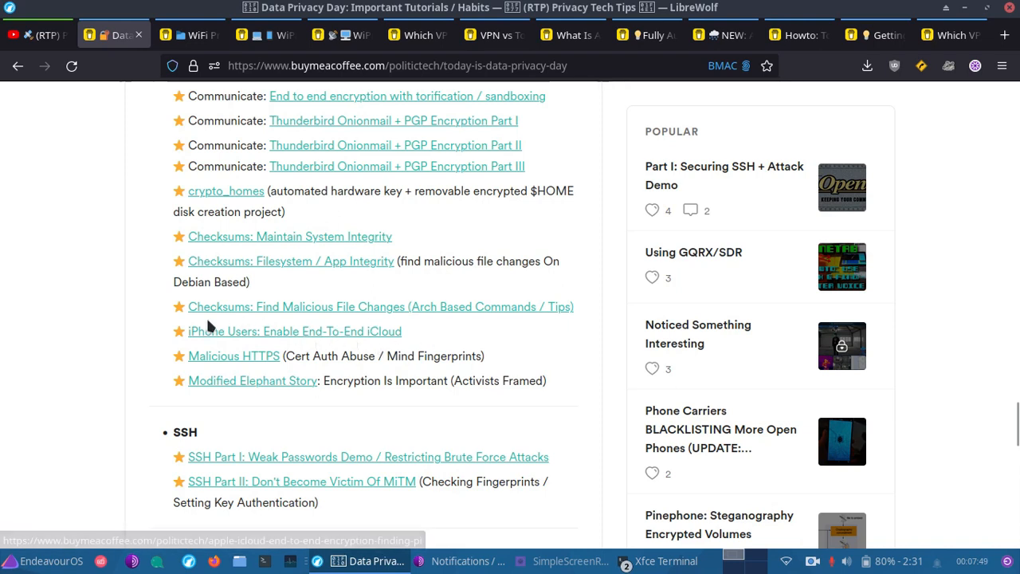
mouse_move(129, 328)
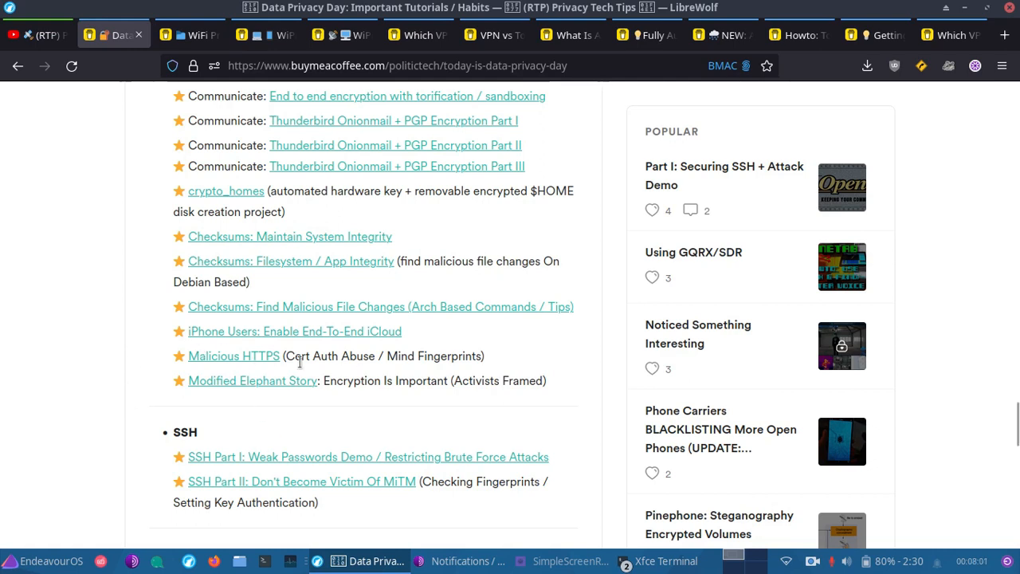
mouse_move(362, 351)
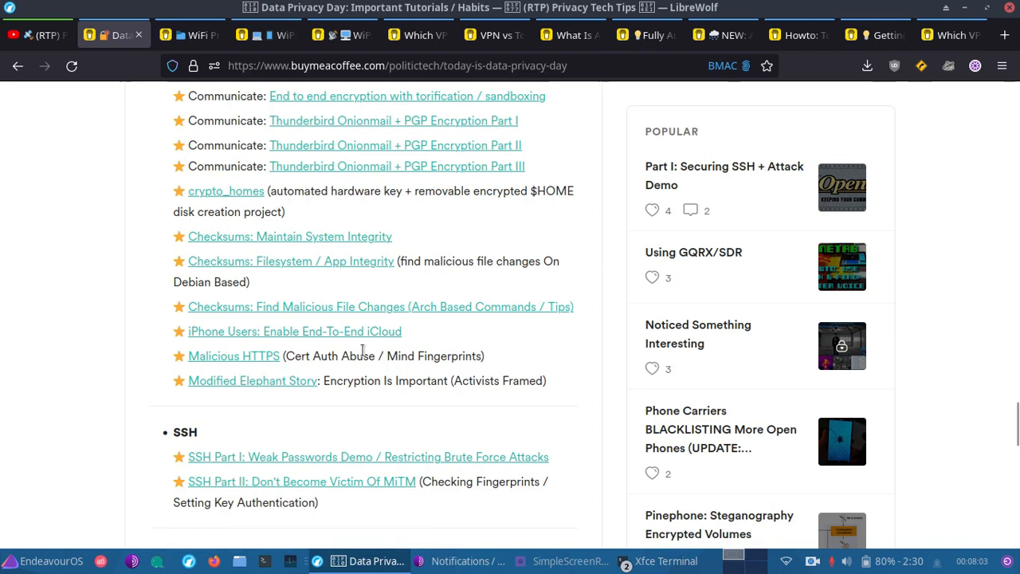
mouse_move(225, 356)
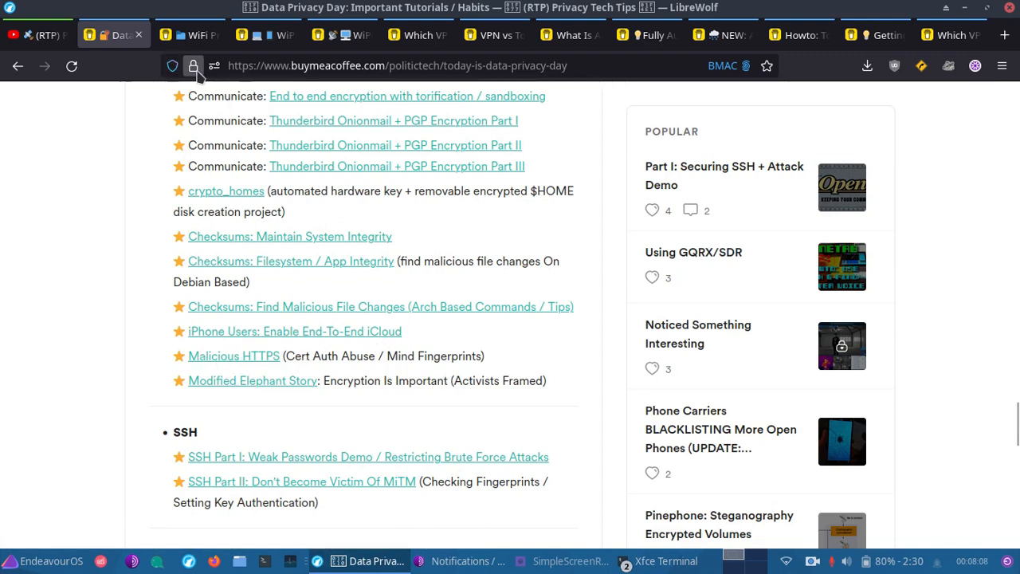
mouse_move(193, 65)
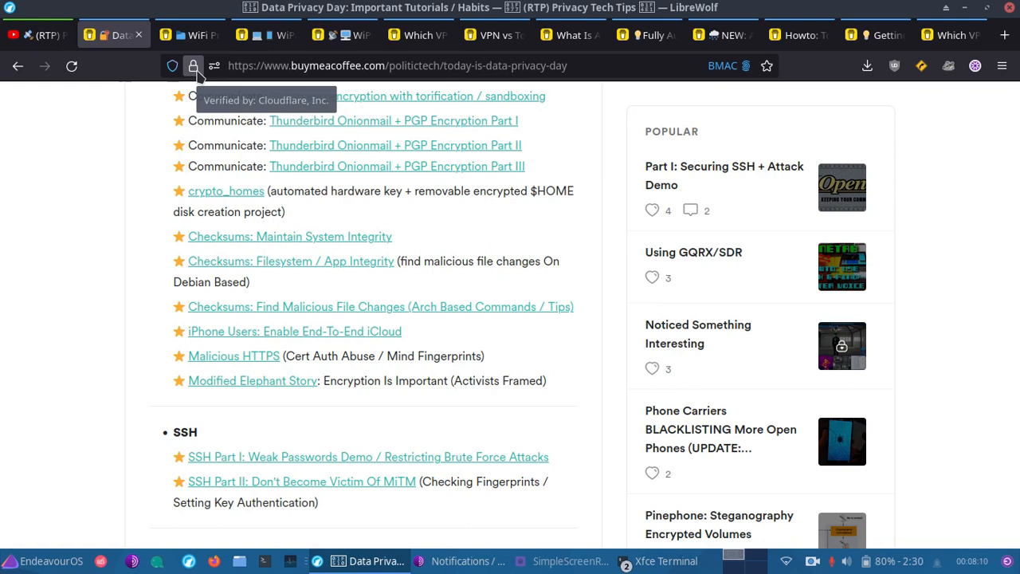
left_click(193, 65)
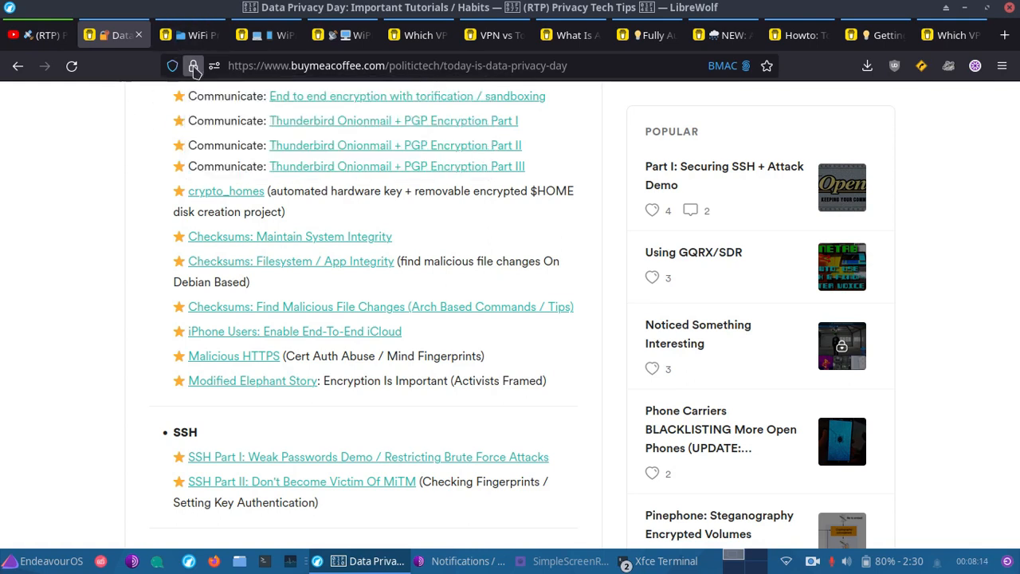
left_click(194, 65)
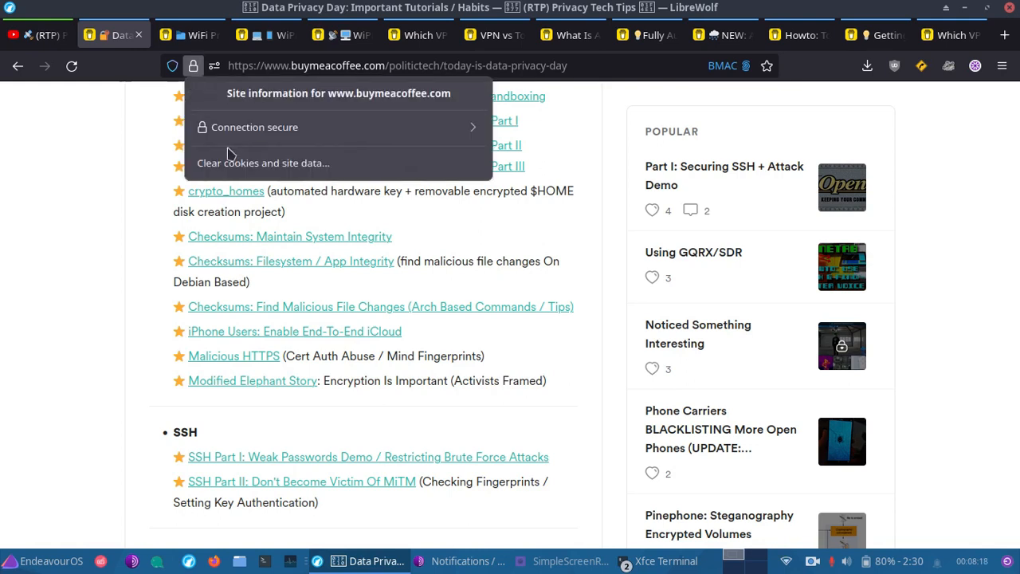
mouse_move(100, 184)
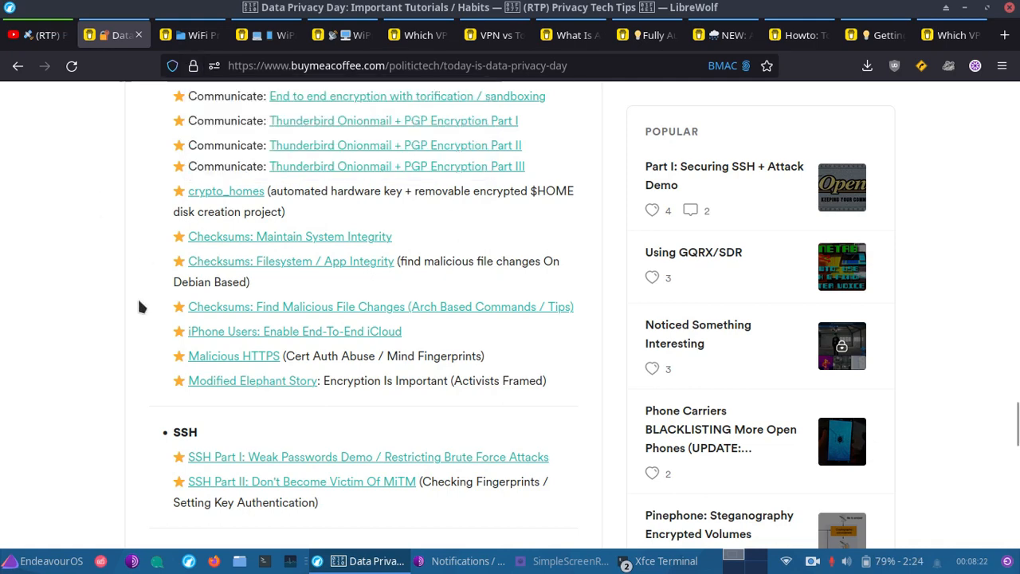
Scroll down to the SSH and Watch Out For Backdoors sections
scroll("down", 3)
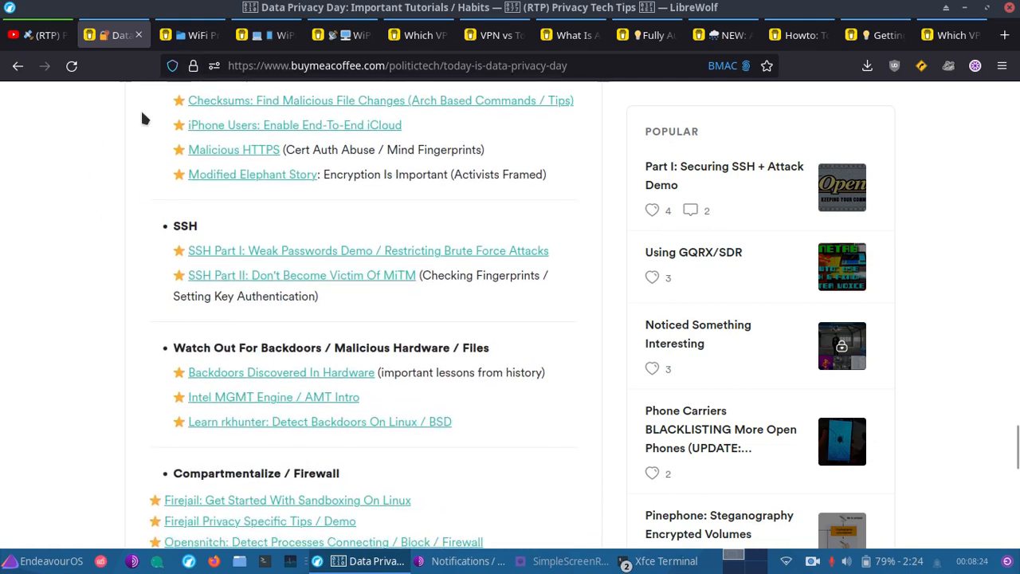
mouse_move(256, 170)
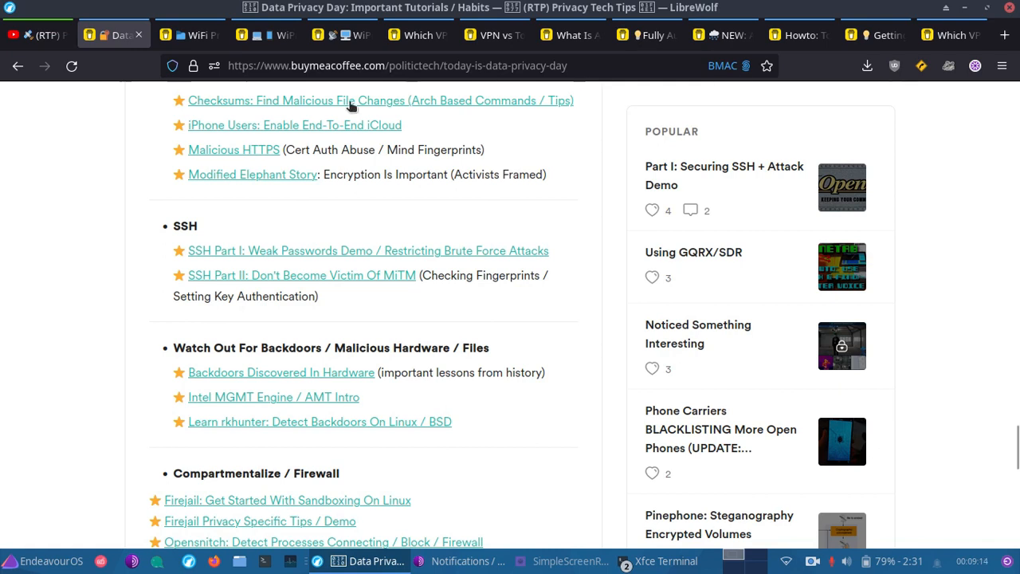
mouse_move(252, 174)
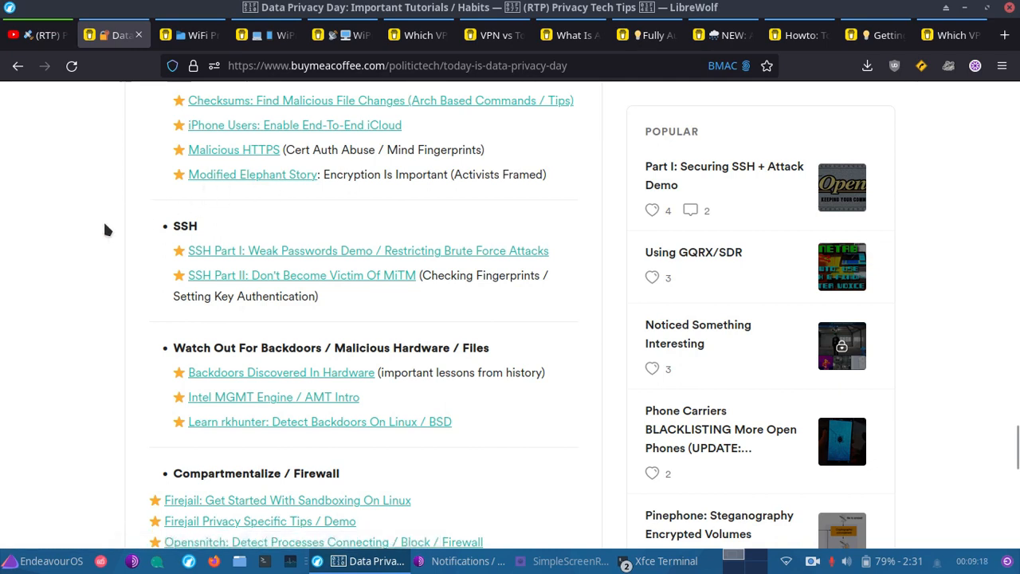
mouse_move(299, 261)
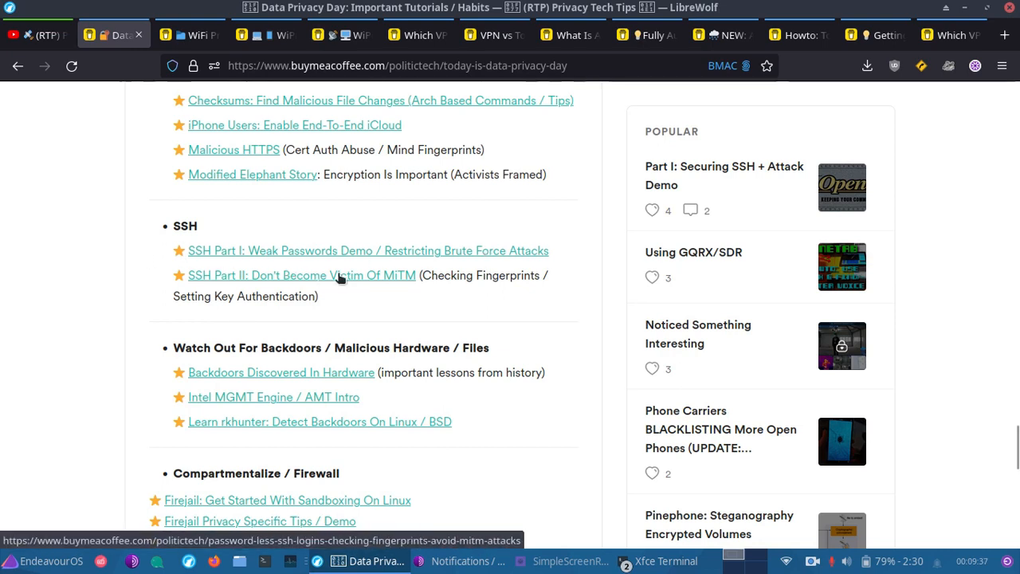
mouse_move(405, 279)
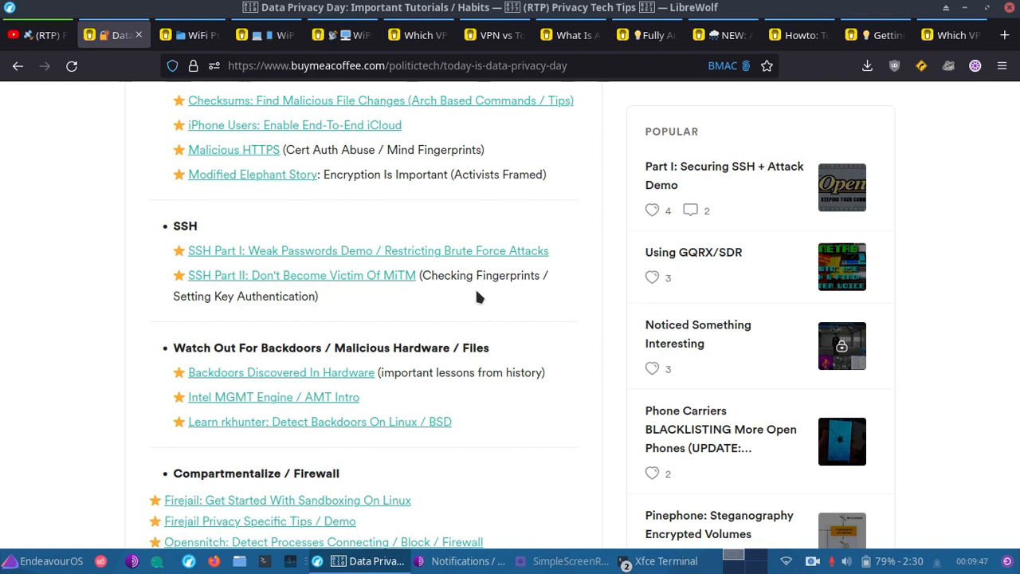
mouse_move(100, 185)
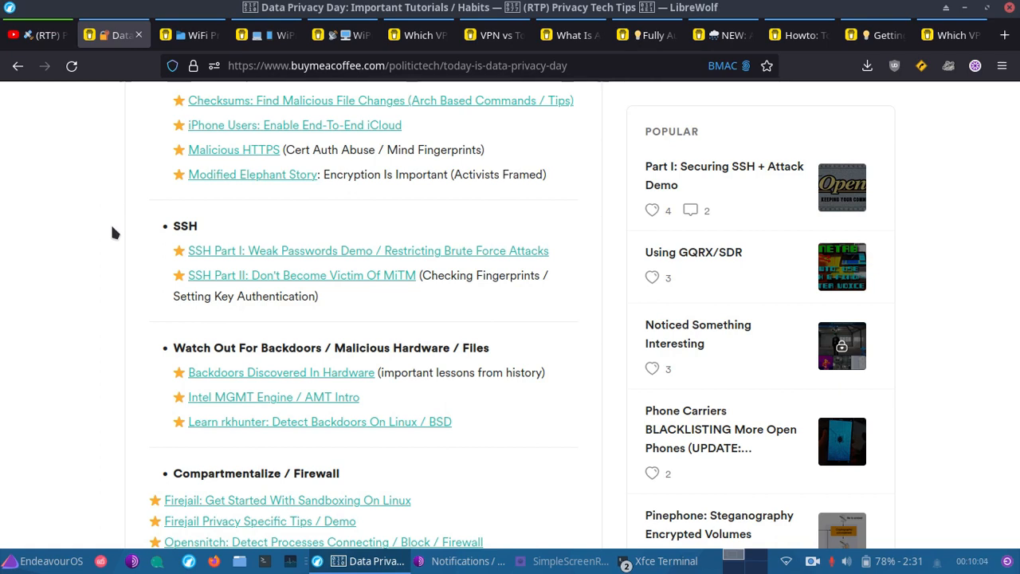
Scroll to the Compartmentalize / Firewall list with Firejail and OpenSnitch tutorials
scroll("down", 3)
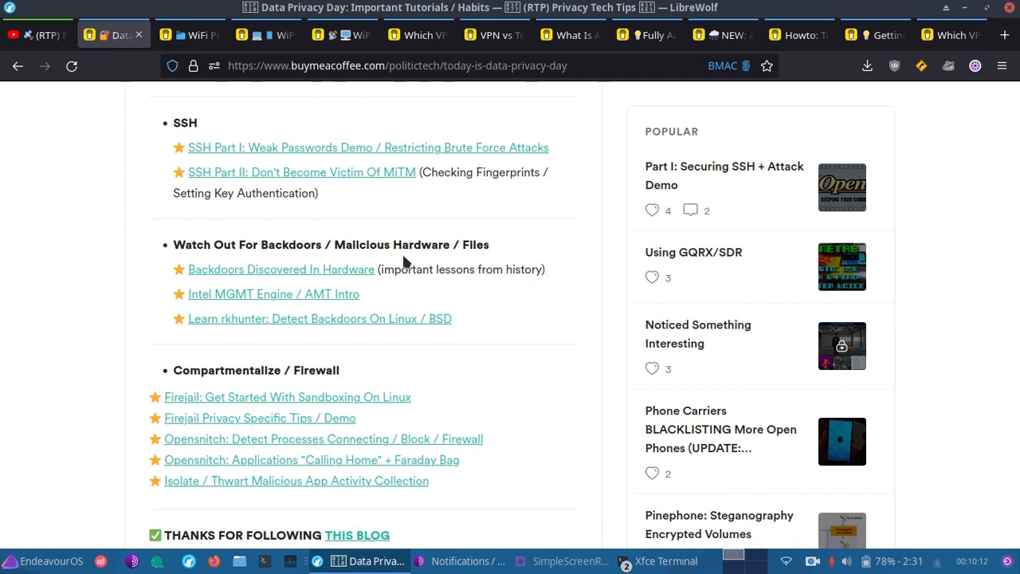
mouse_move(522, 225)
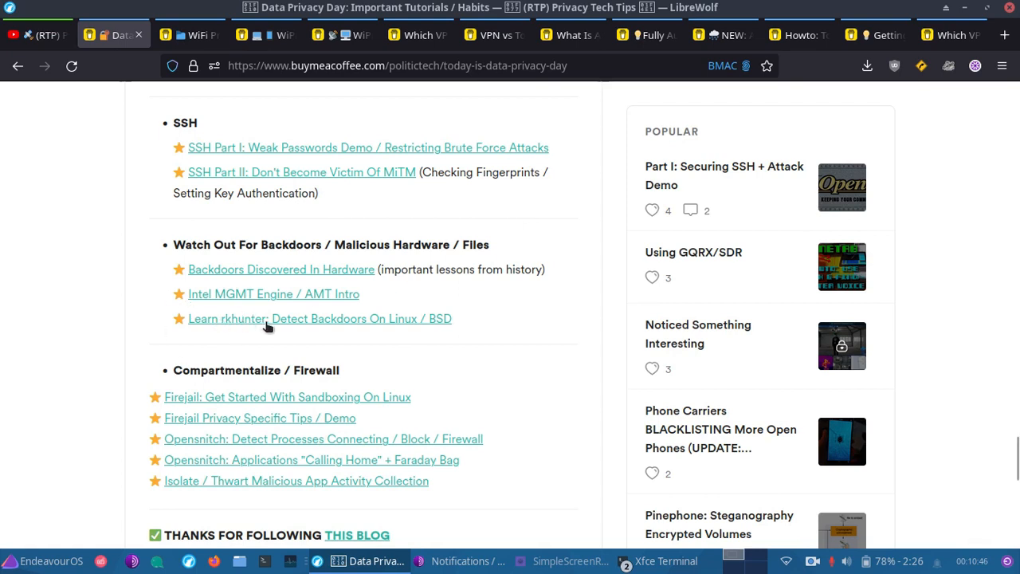
mouse_move(287, 323)
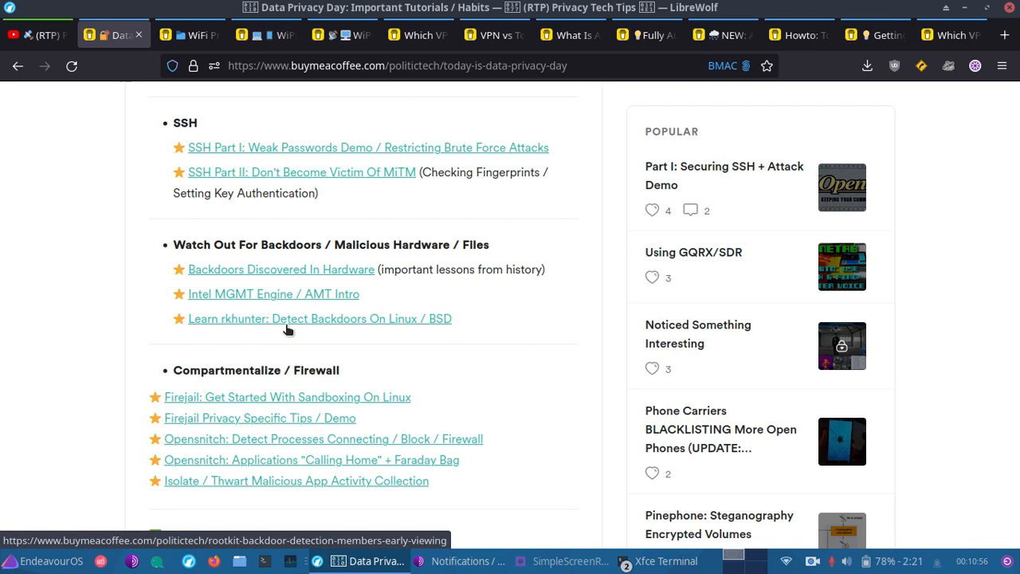
Scroll past the firewall links to the THANKS FOR FOLLOWING note
scroll("down", 3)
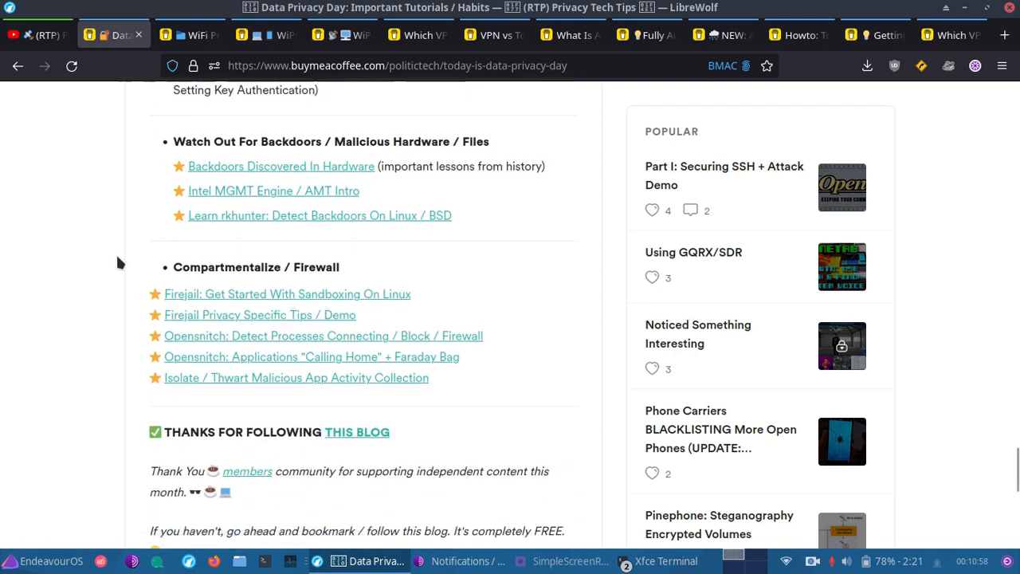
mouse_move(140, 293)
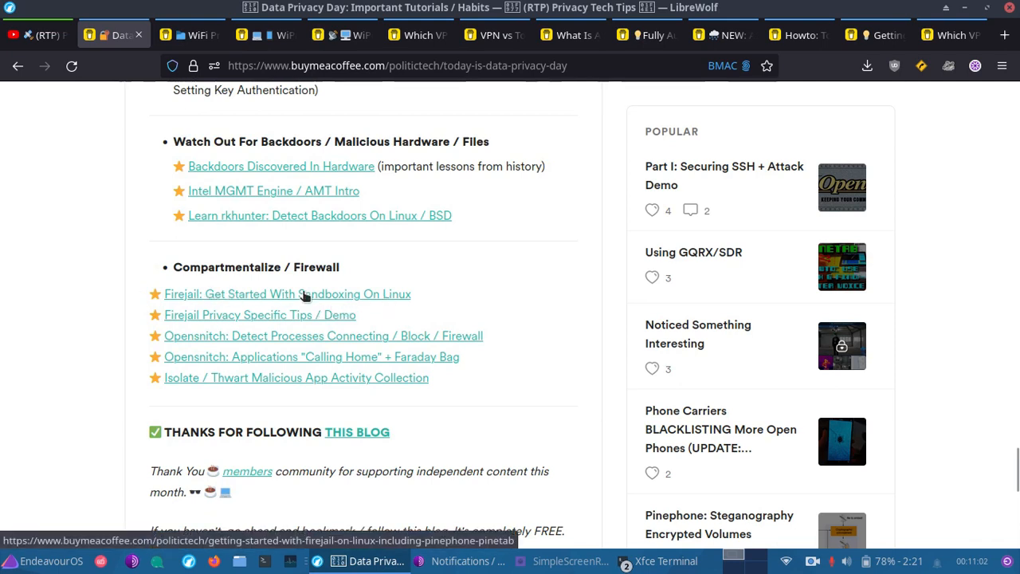
mouse_move(260, 315)
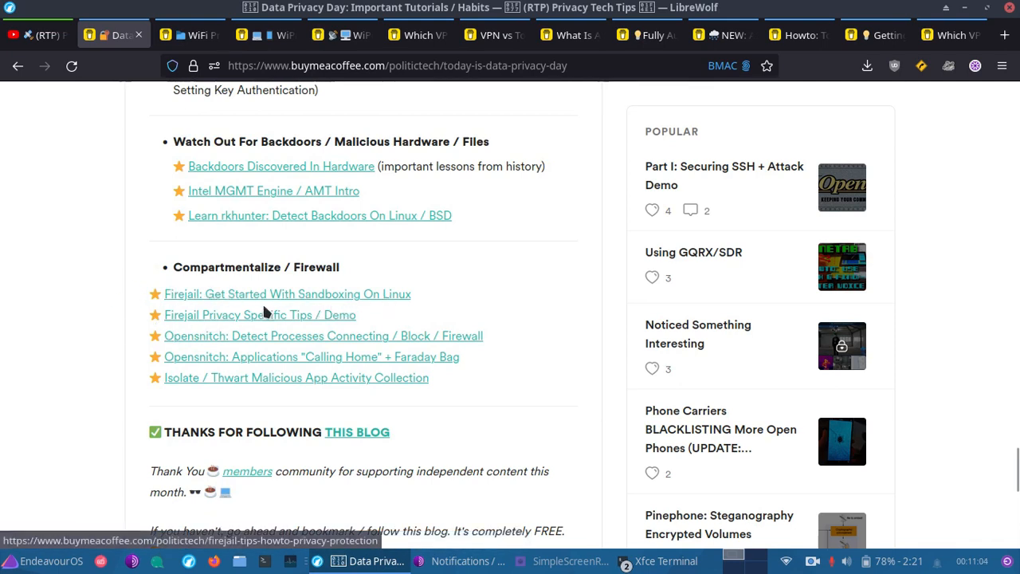